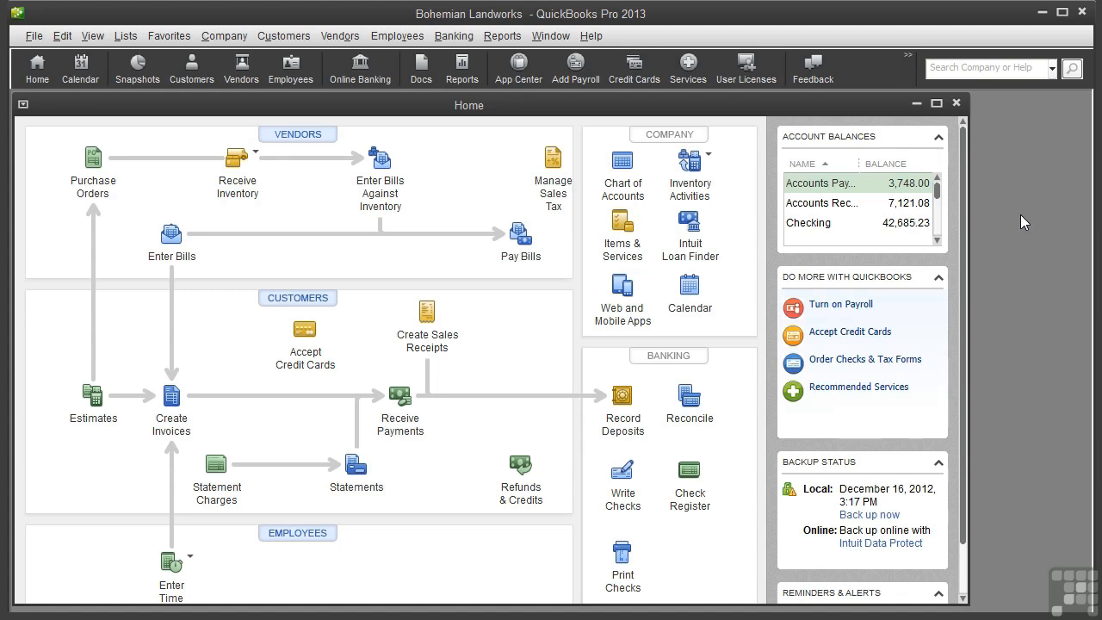
mouse_move(1023, 222)
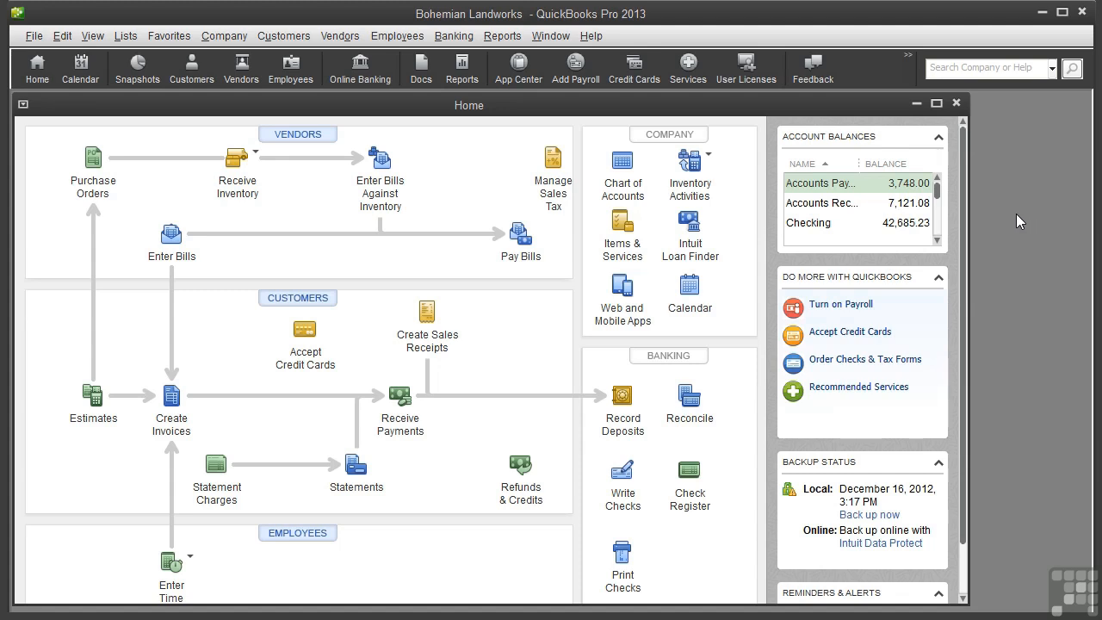
mouse_move(622, 220)
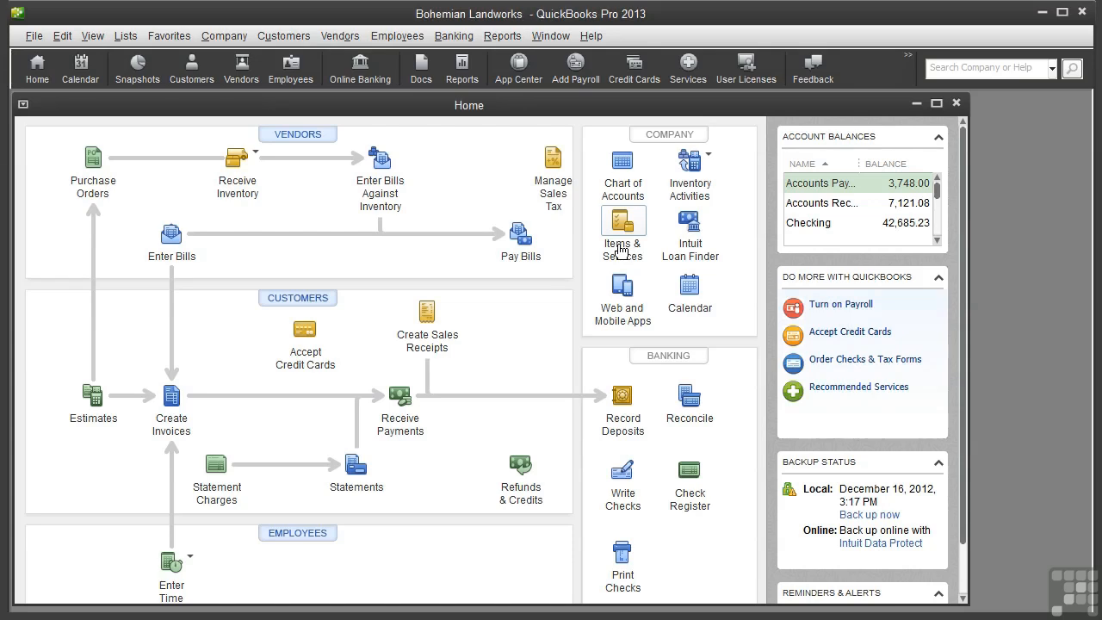
Open the Item List for Bohemian Landworks from Items & Services on the Home page
click(623, 219)
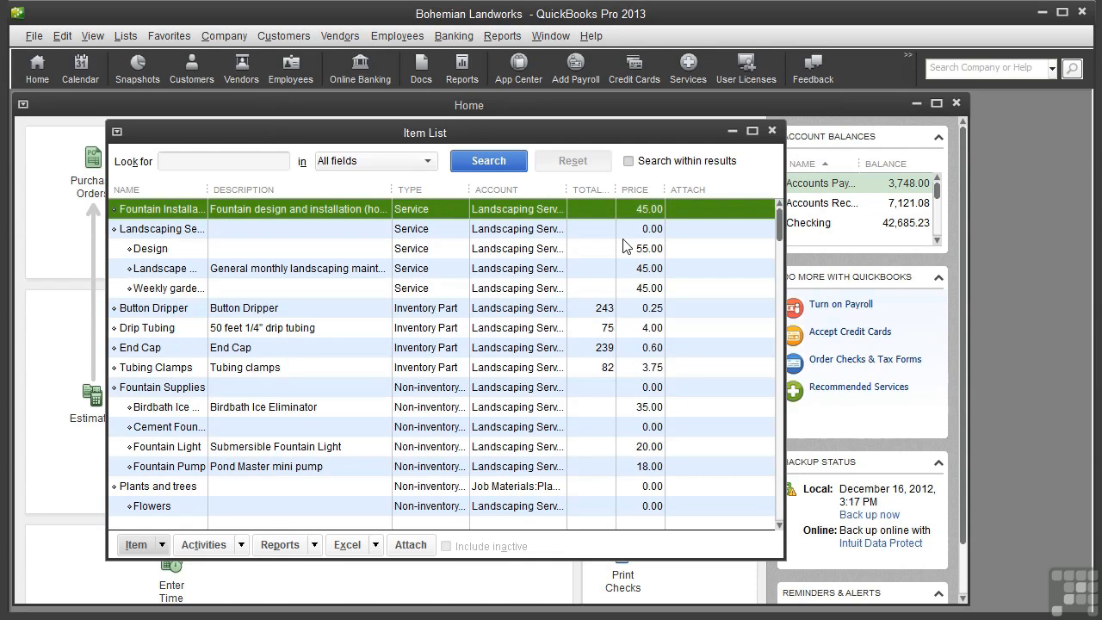
mouse_move(487, 293)
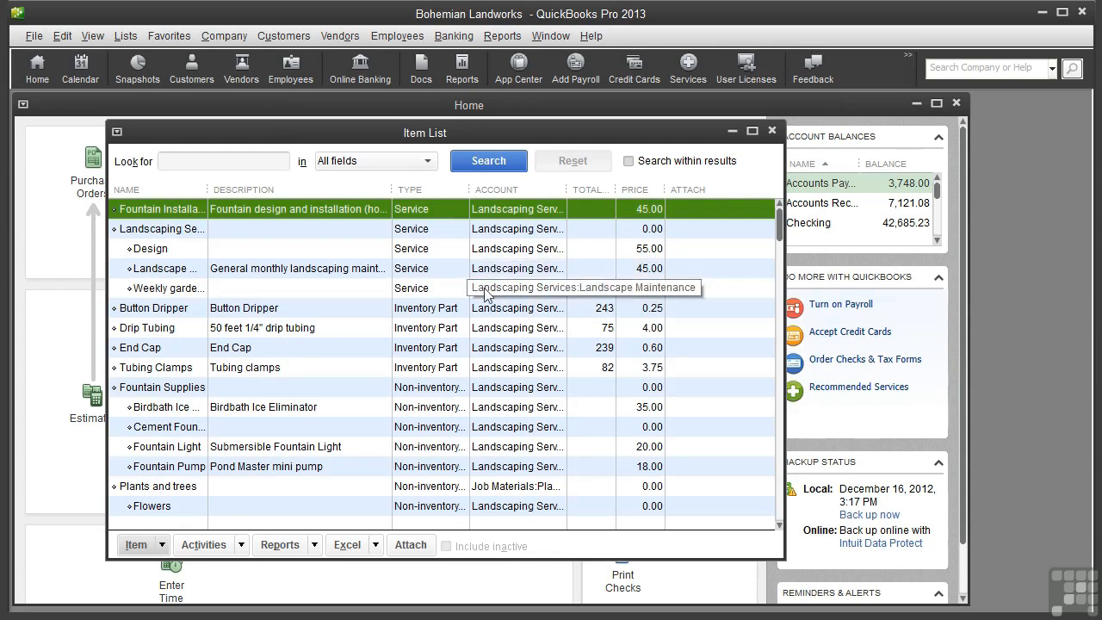
Start a new Service-type item and name it Consulting
click(137, 544)
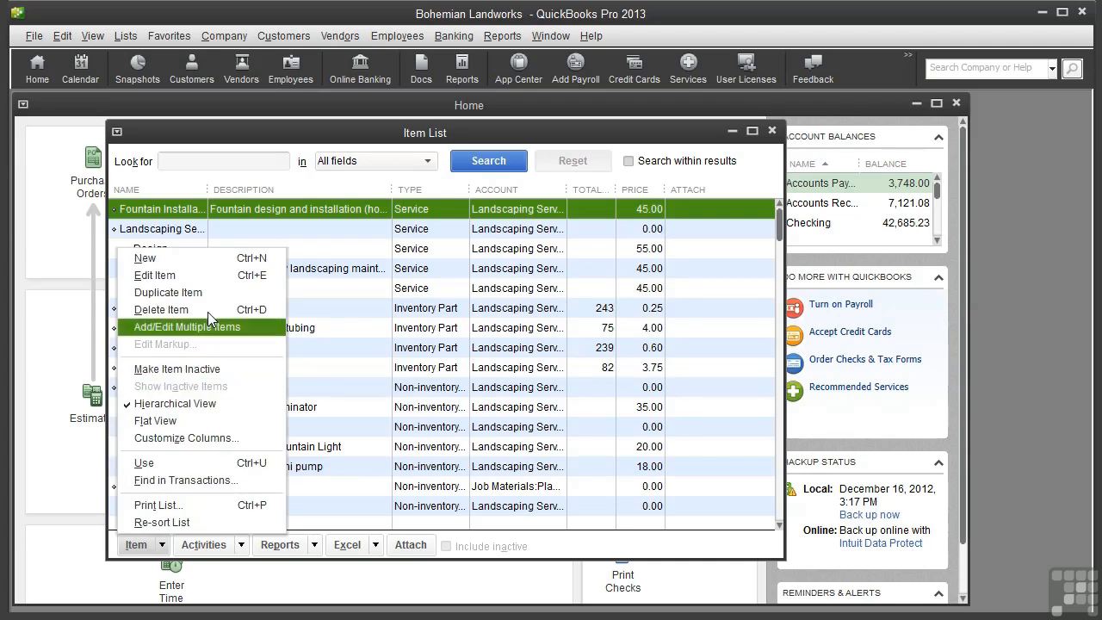
click(144, 257)
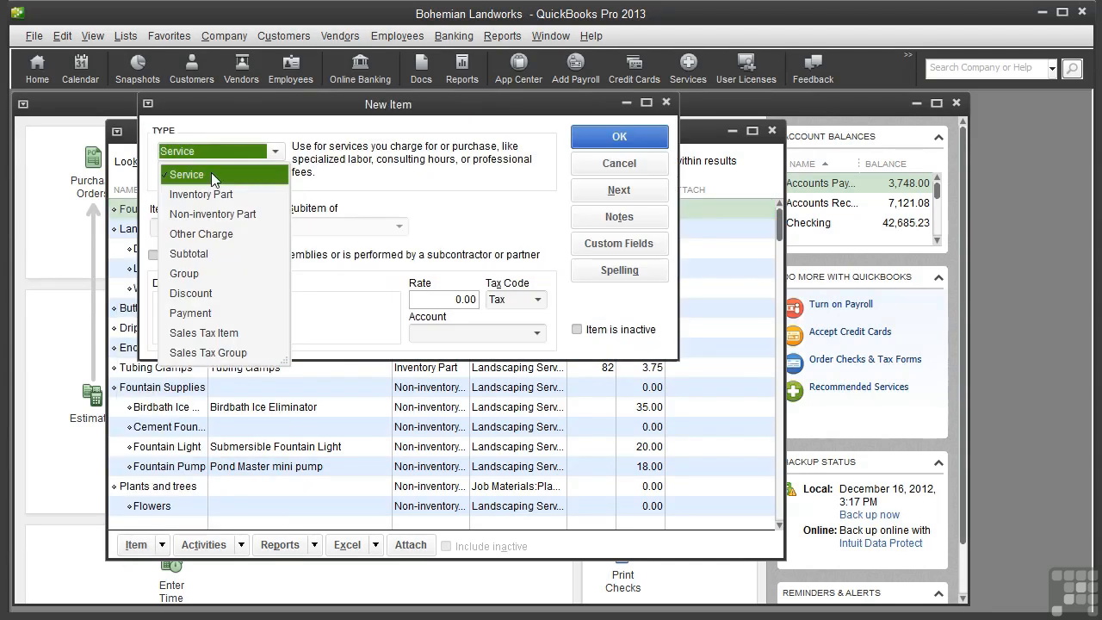
click(186, 175)
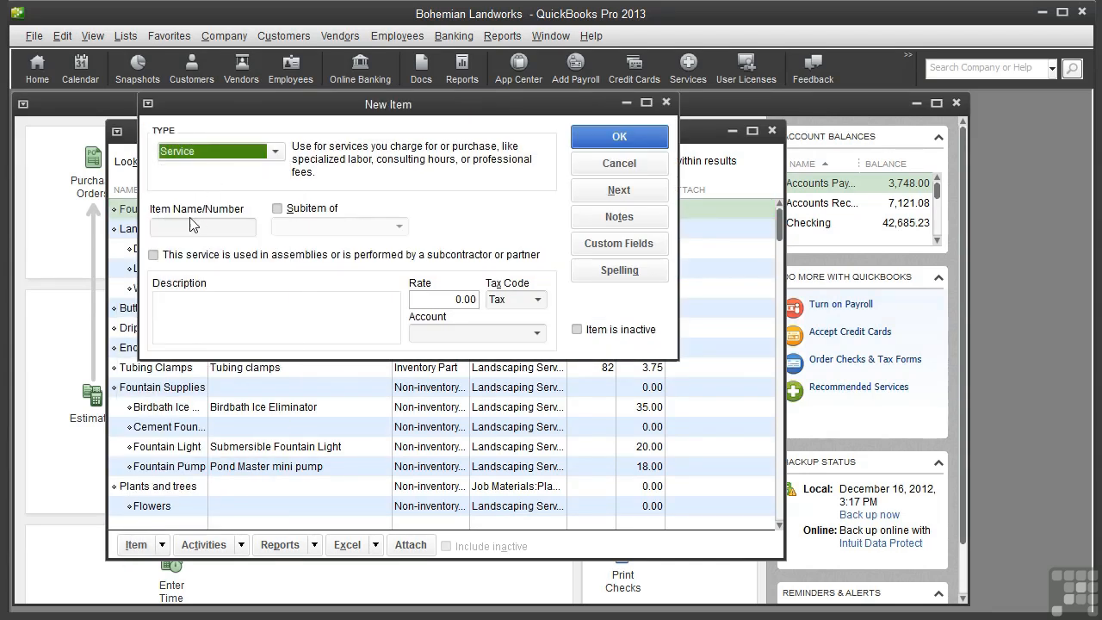
click(202, 226)
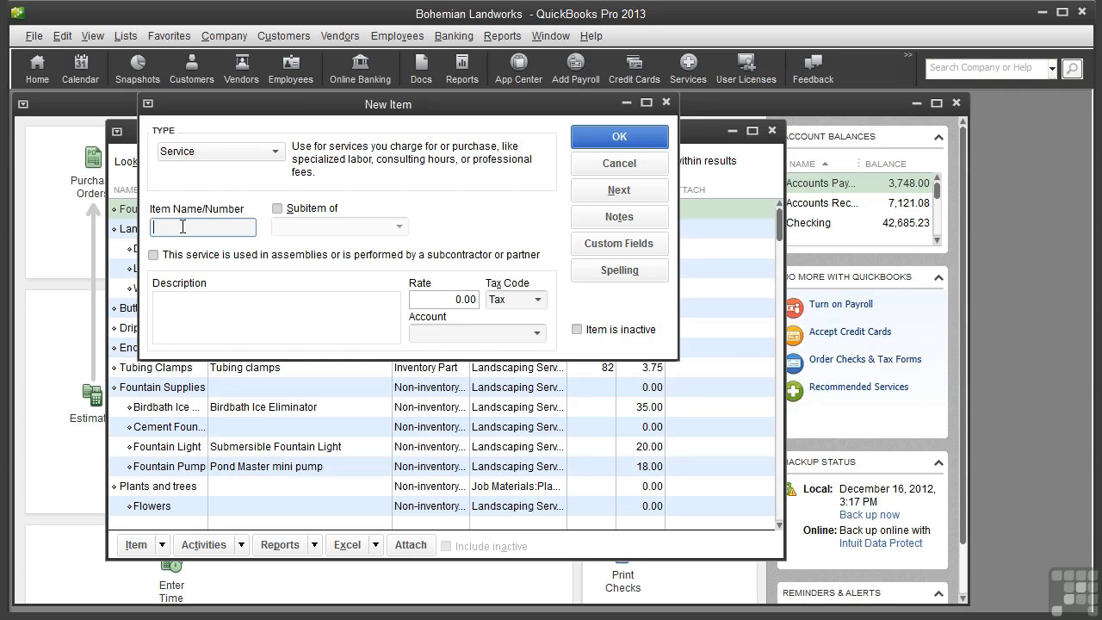
text(Consulting)
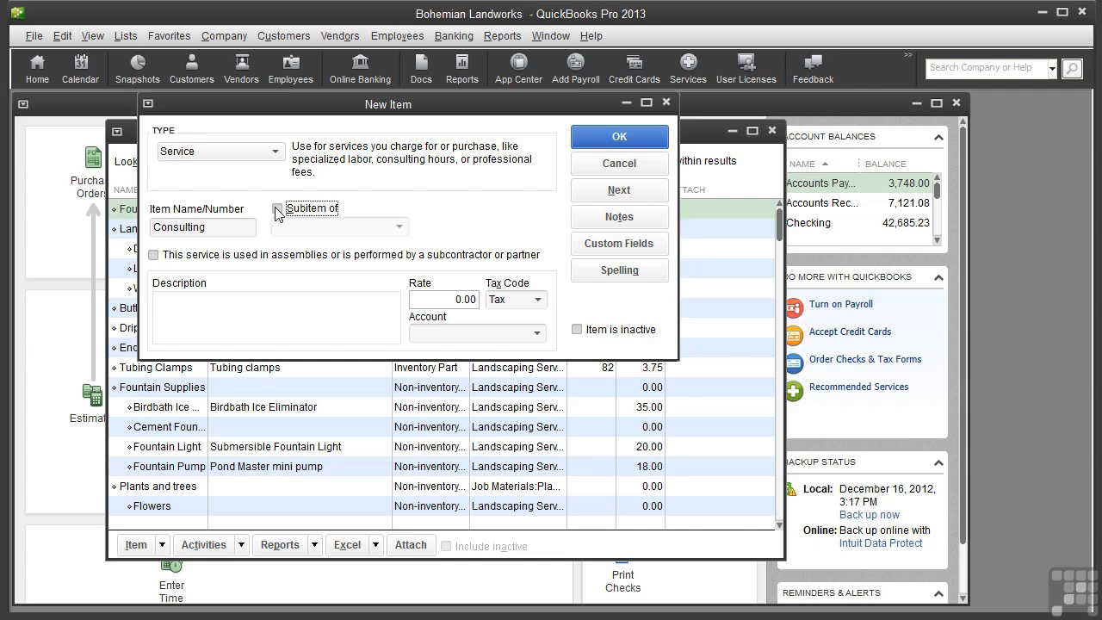
Check Subitem of and pick Landscaping Services as Consulting's parent item
click(278, 208)
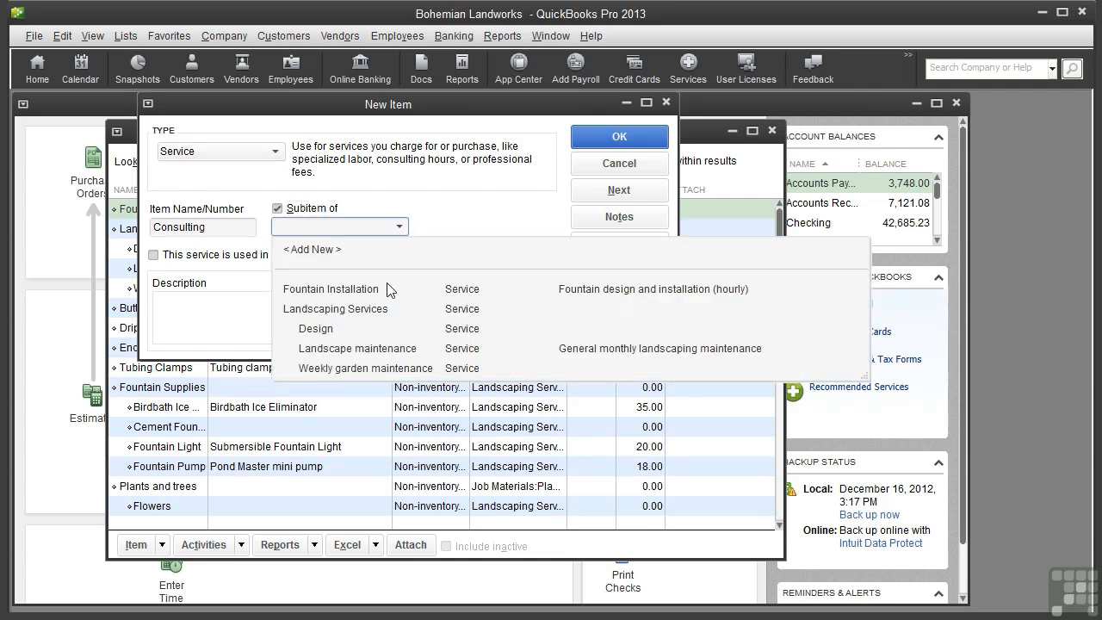
click(335, 308)
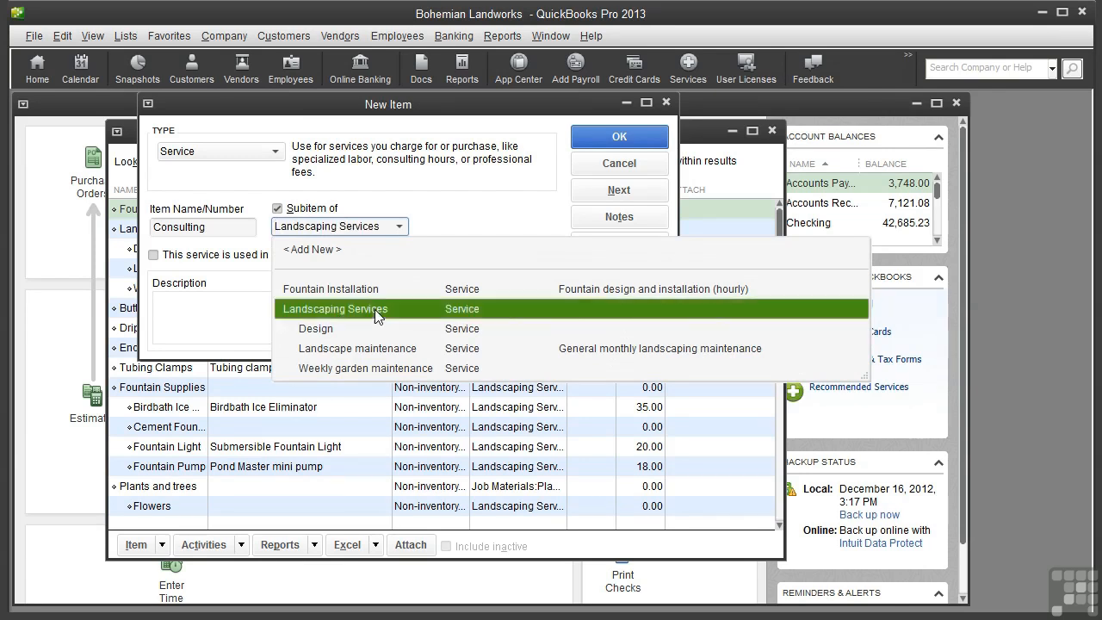
click(335, 308)
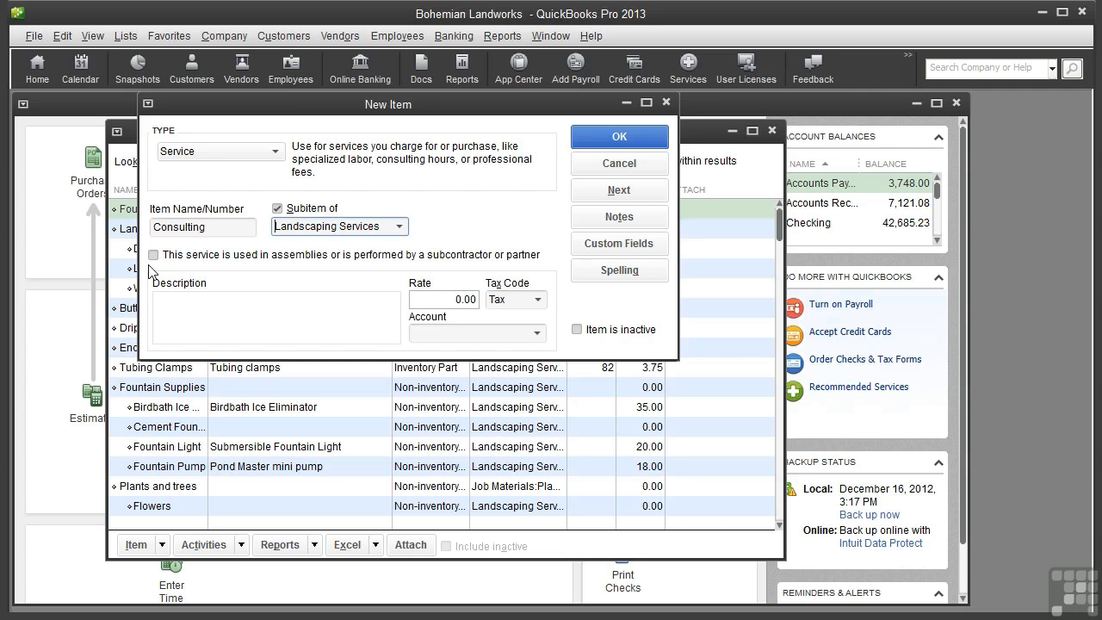
mouse_move(338, 270)
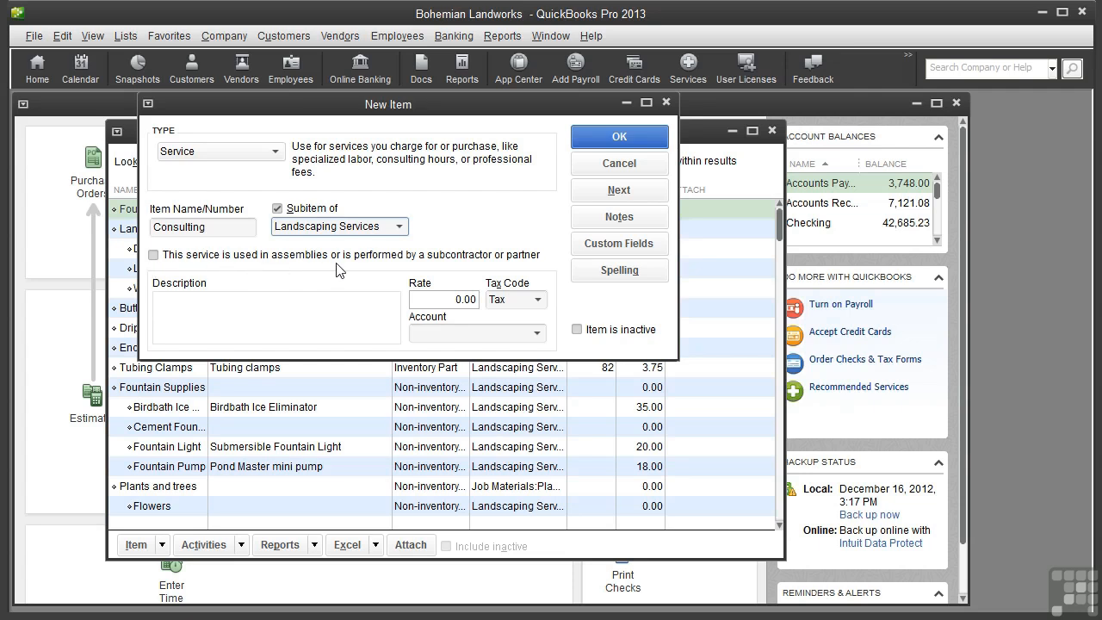
mouse_move(272, 265)
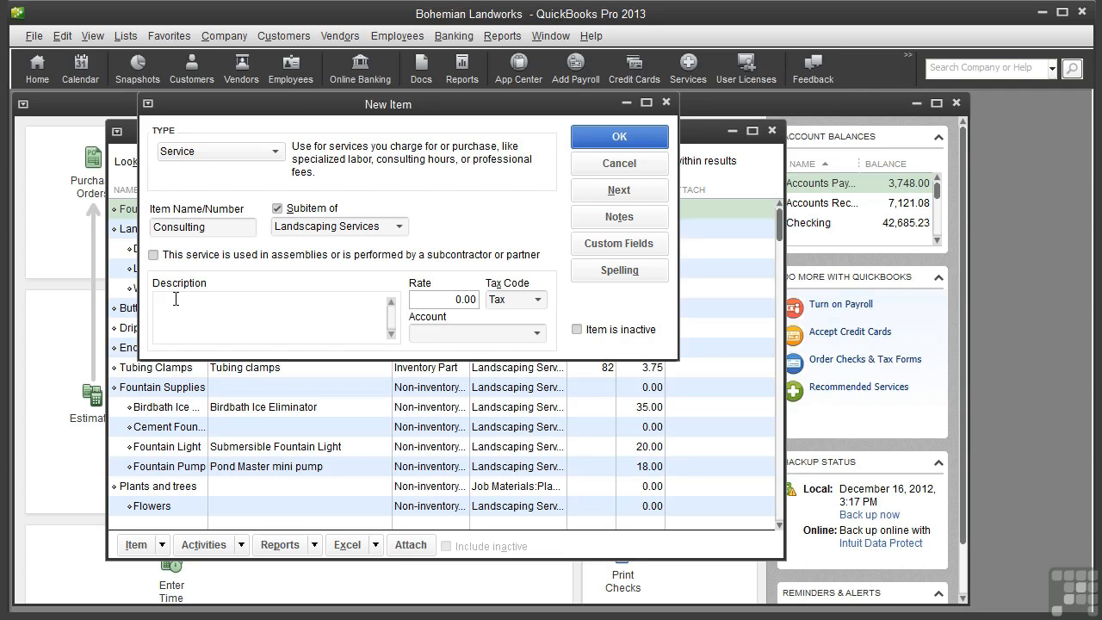
Describe Consulting as 'Landscape design consulting by the hour' and give it a 55.00 rate
text(Landscape design c)
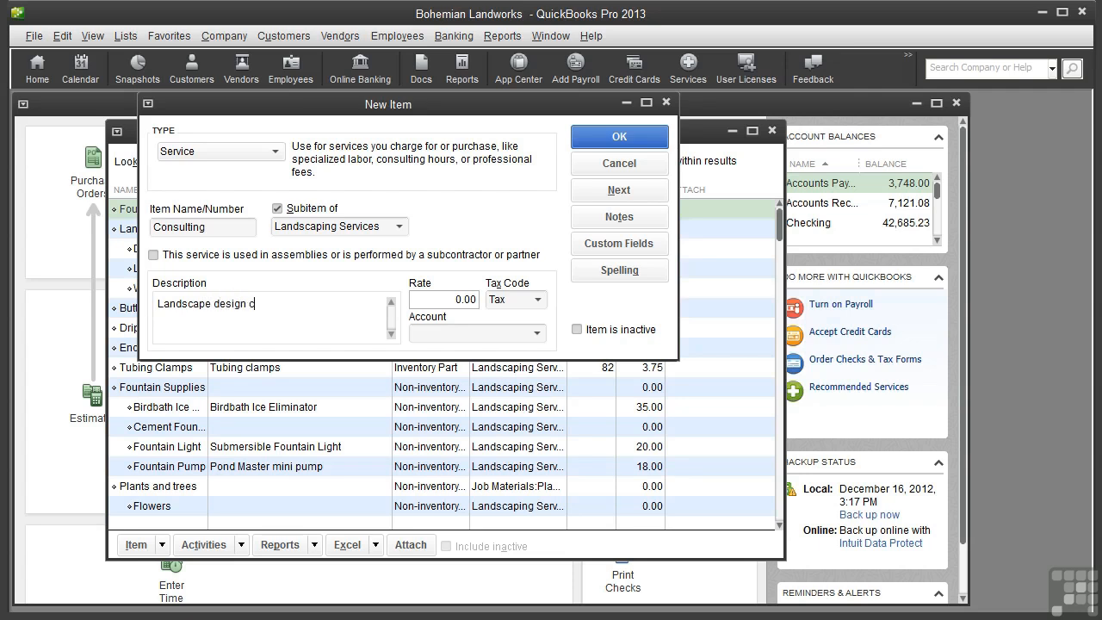
text(onsulting by)
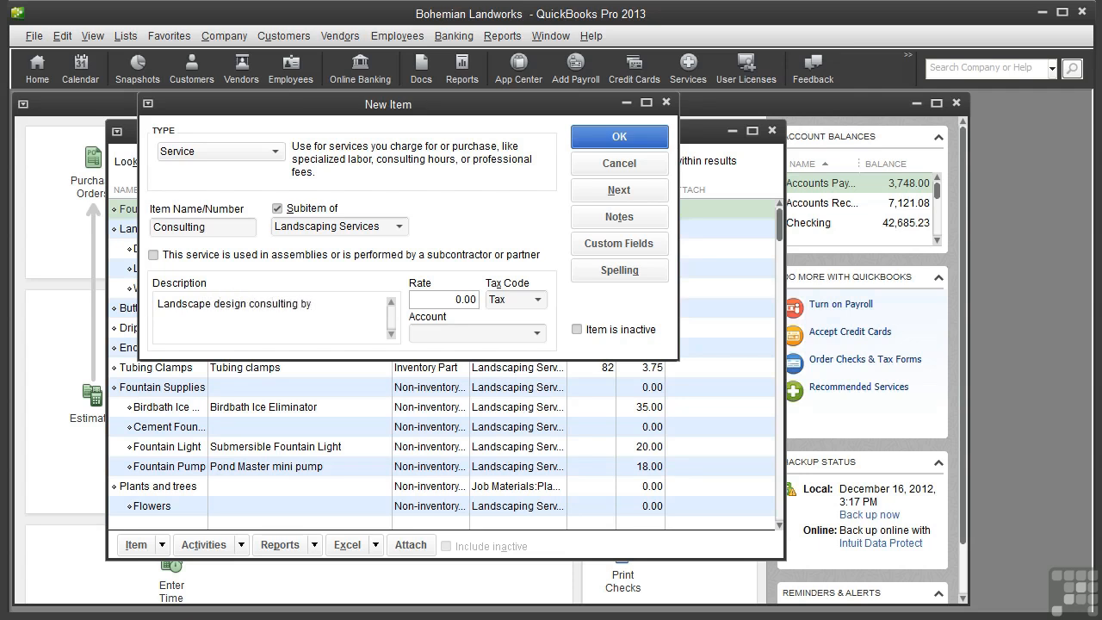
text(the hour)
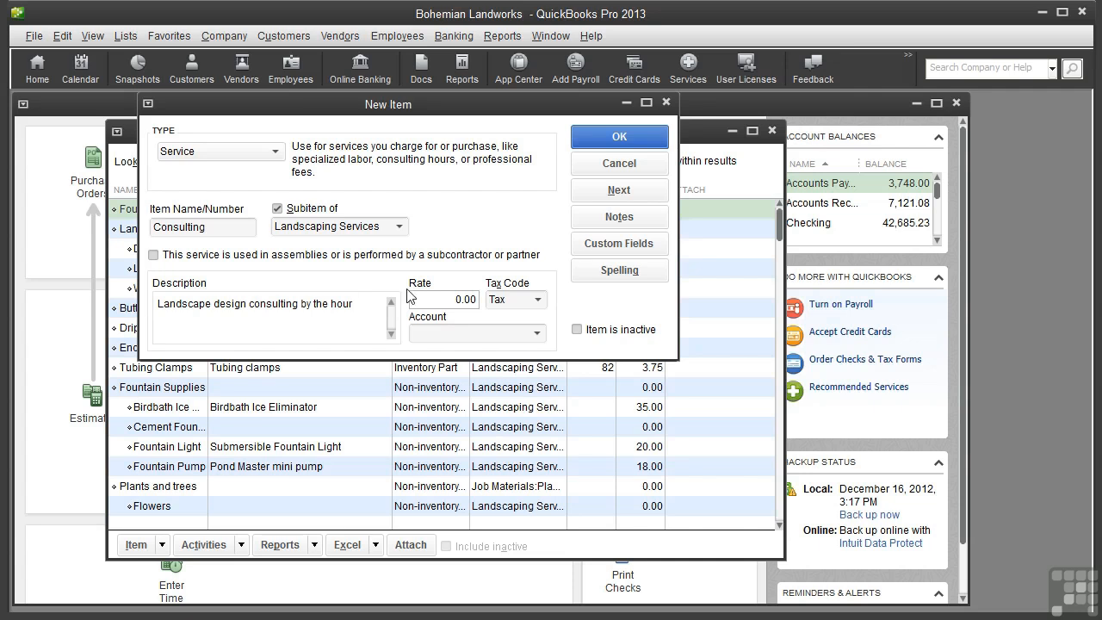
click(441, 299)
text(55)
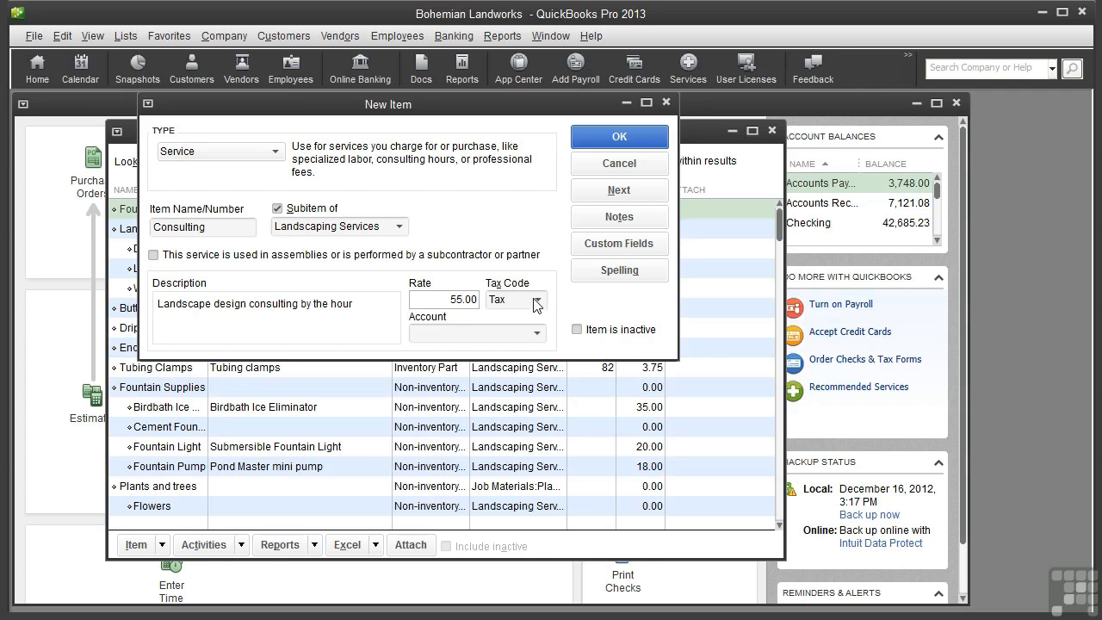
Set Consulting's tax code to Non and its account to Landscaping Services:Design Services
click(537, 300)
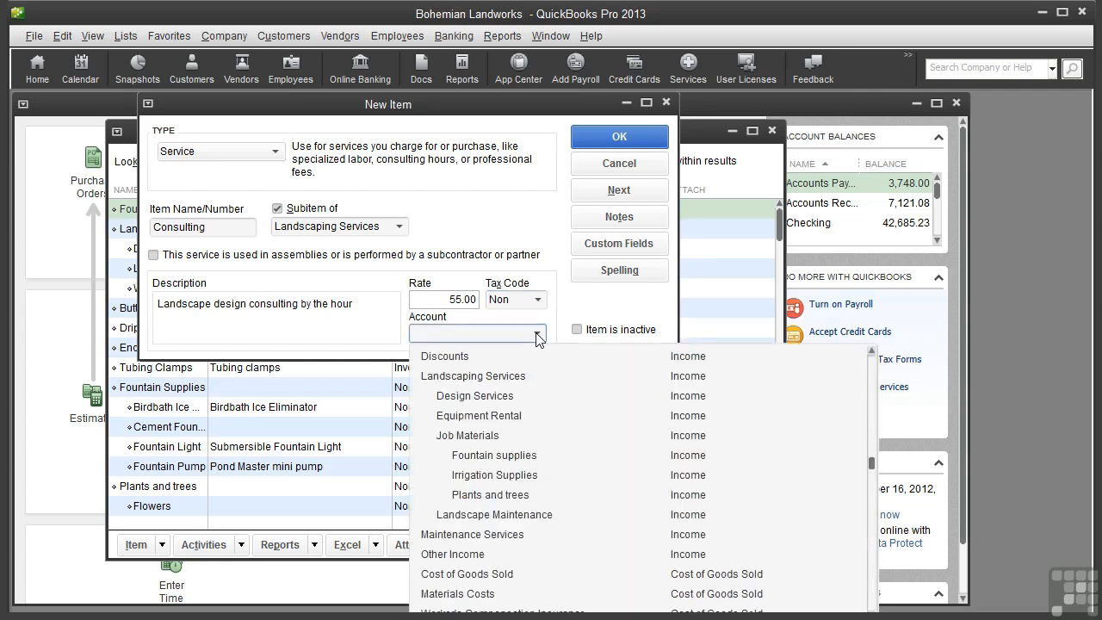
click(472, 375)
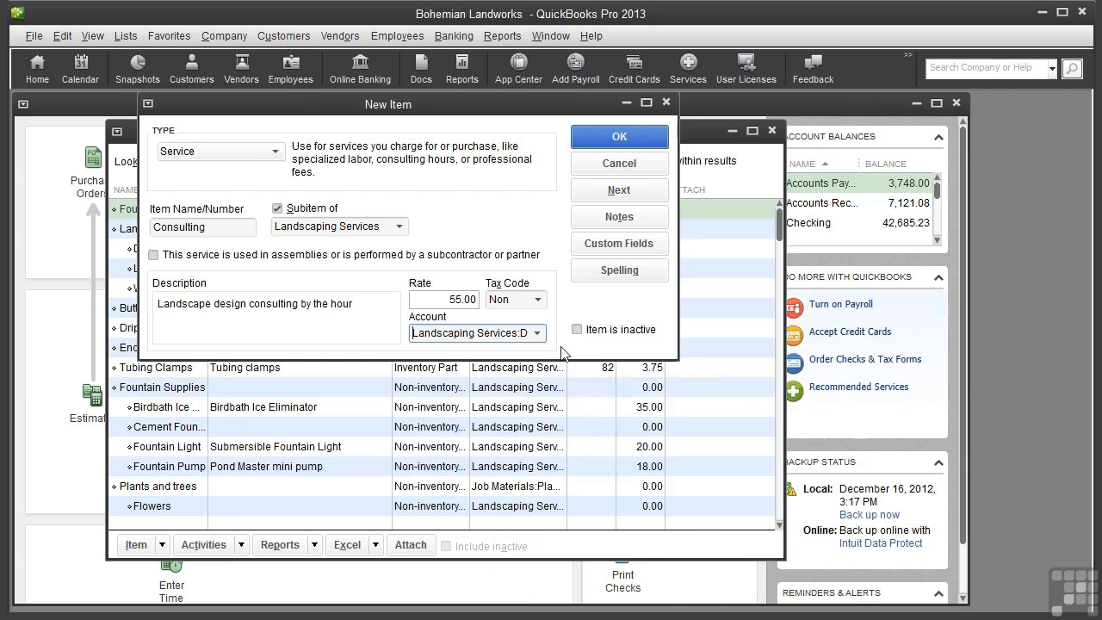
mouse_move(555, 204)
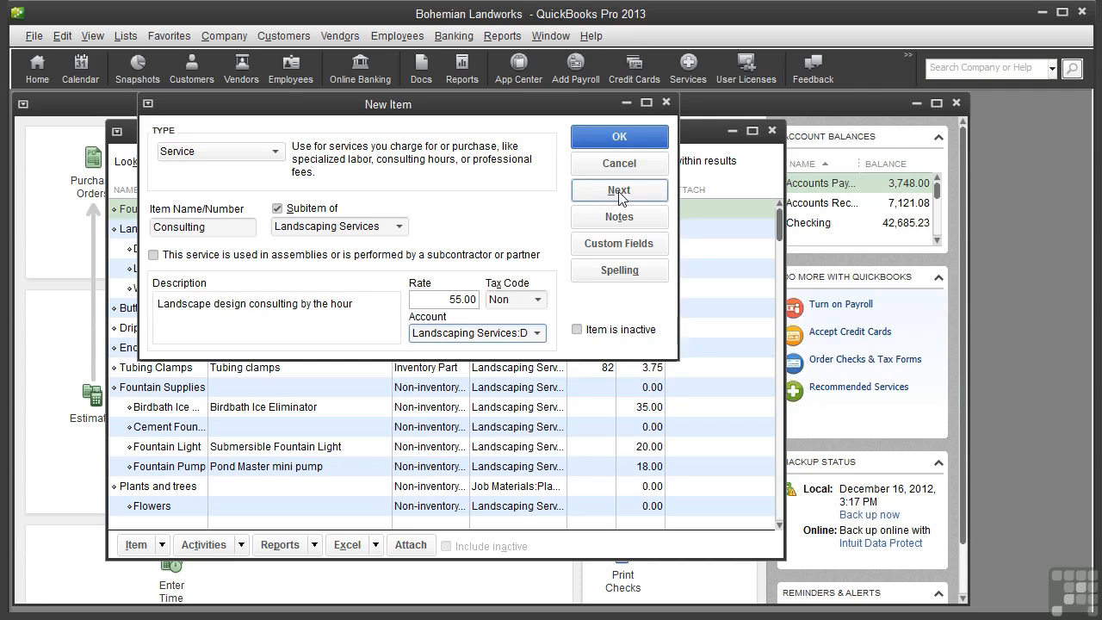
Save Consulting with Next and begin a blank new Service item
click(619, 191)
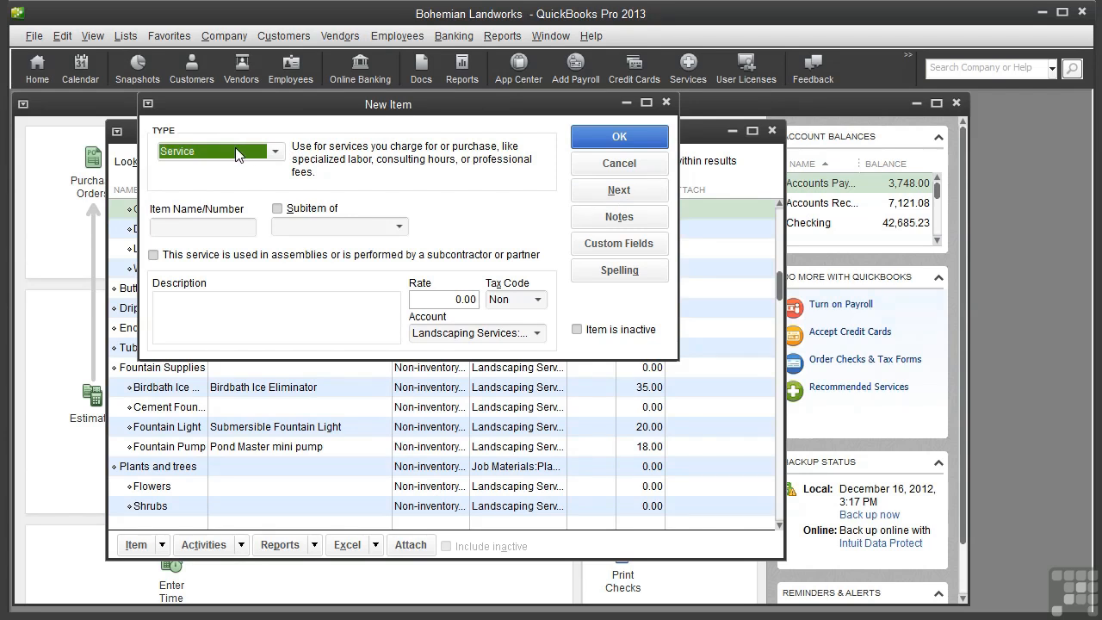
click(202, 227)
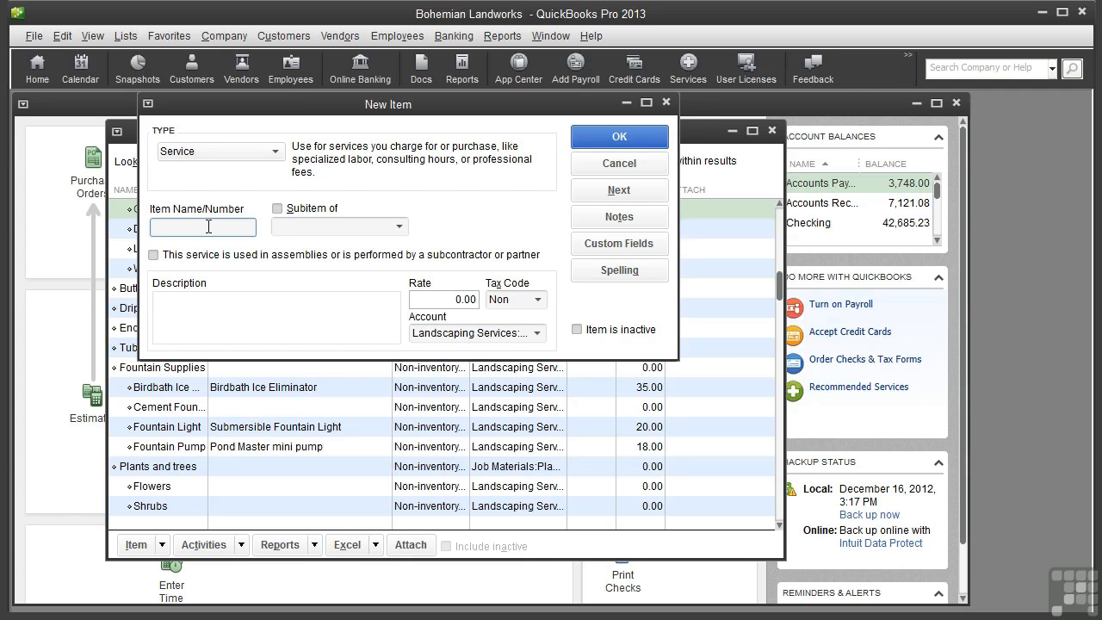
Name the new service Tree Removal and make it a Landscaping Services subitem
text(Tree)
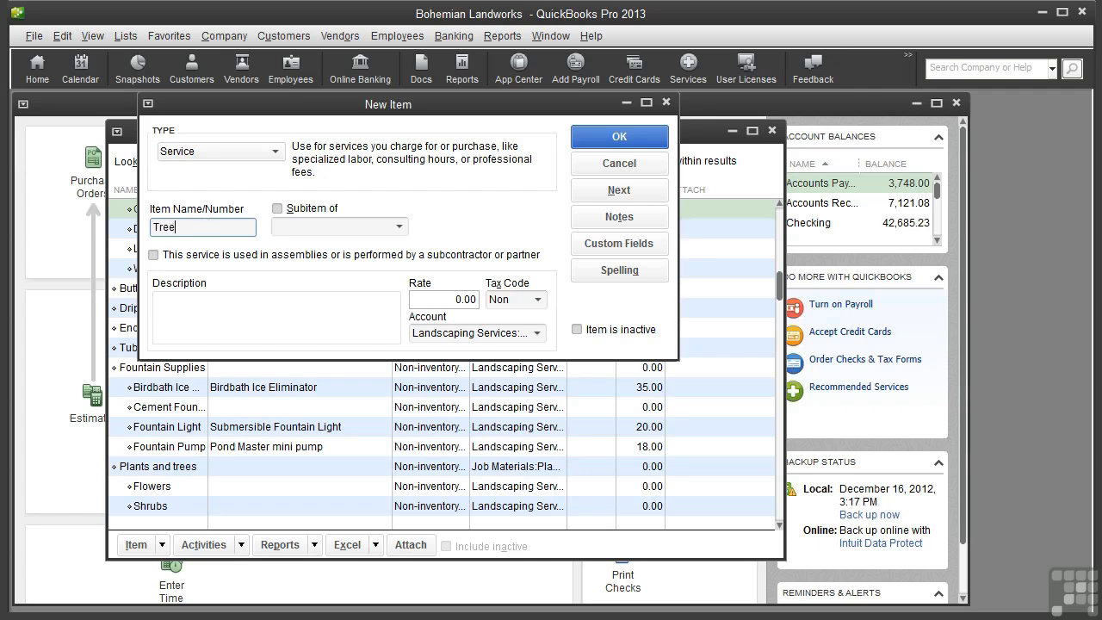
text(Removal)
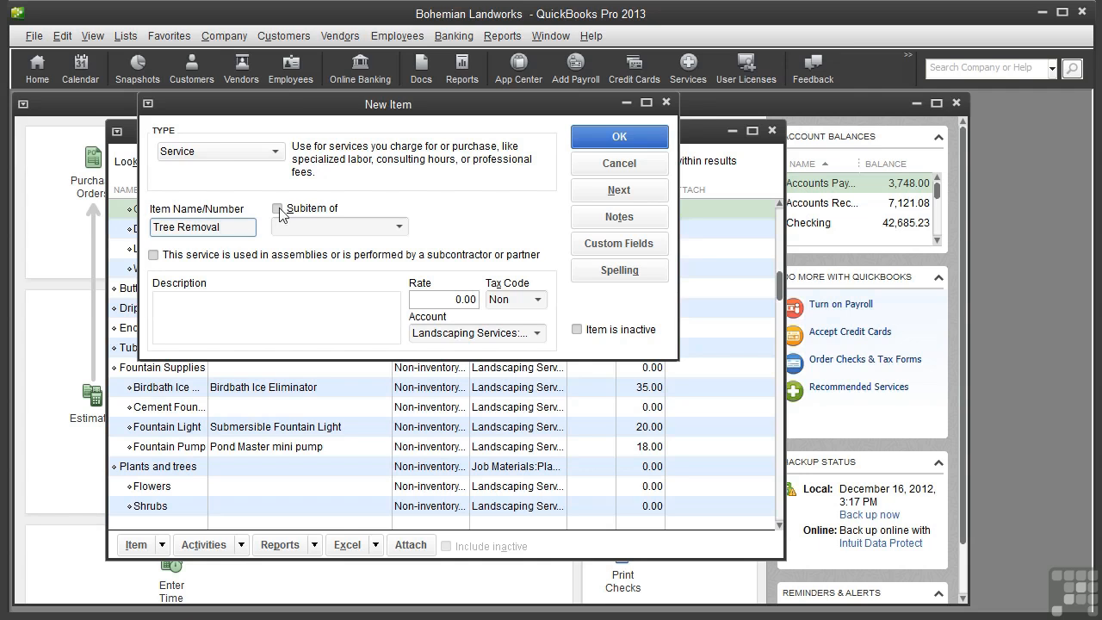
click(278, 208)
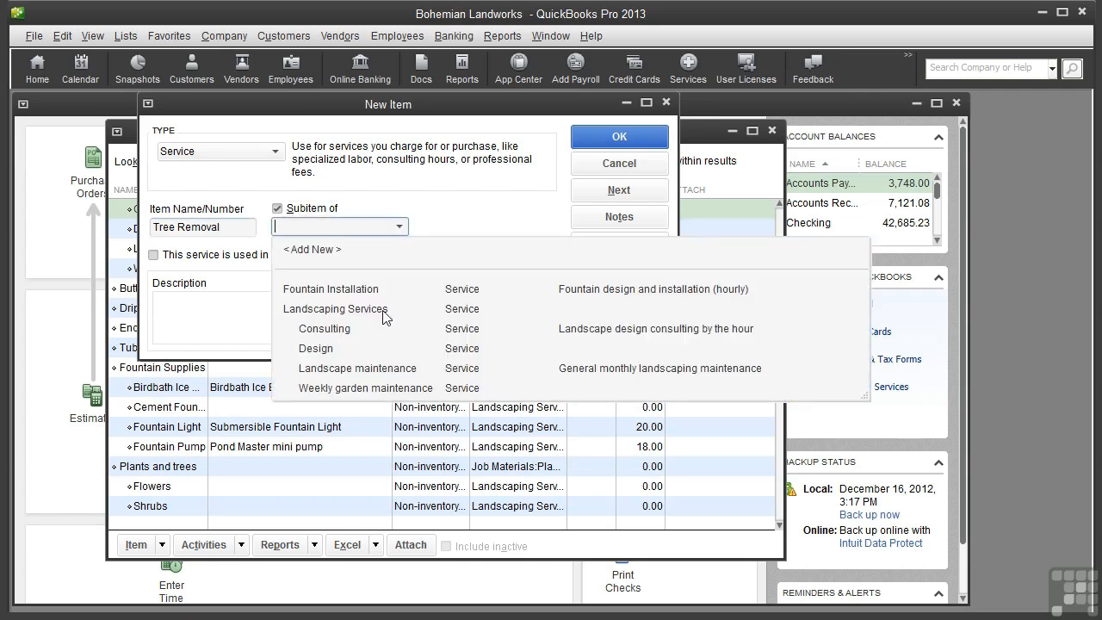
click(336, 308)
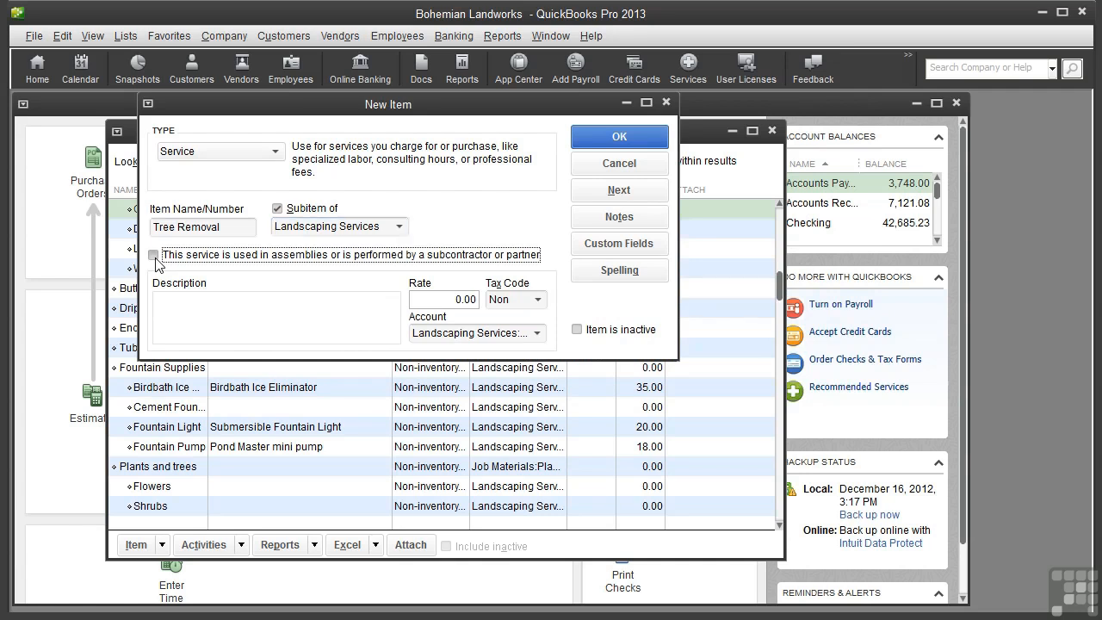
Add 'Tree removal and disposal' descriptions, Subcontractors expense account, and preferred vendor Tree Wise Men
click(154, 249)
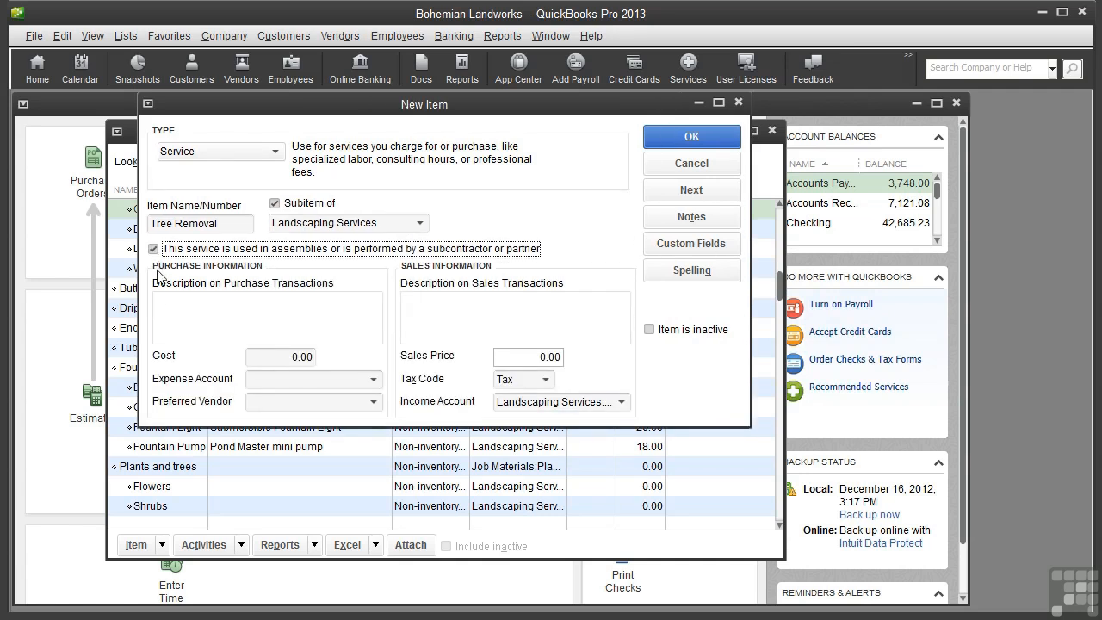
mouse_move(365, 302)
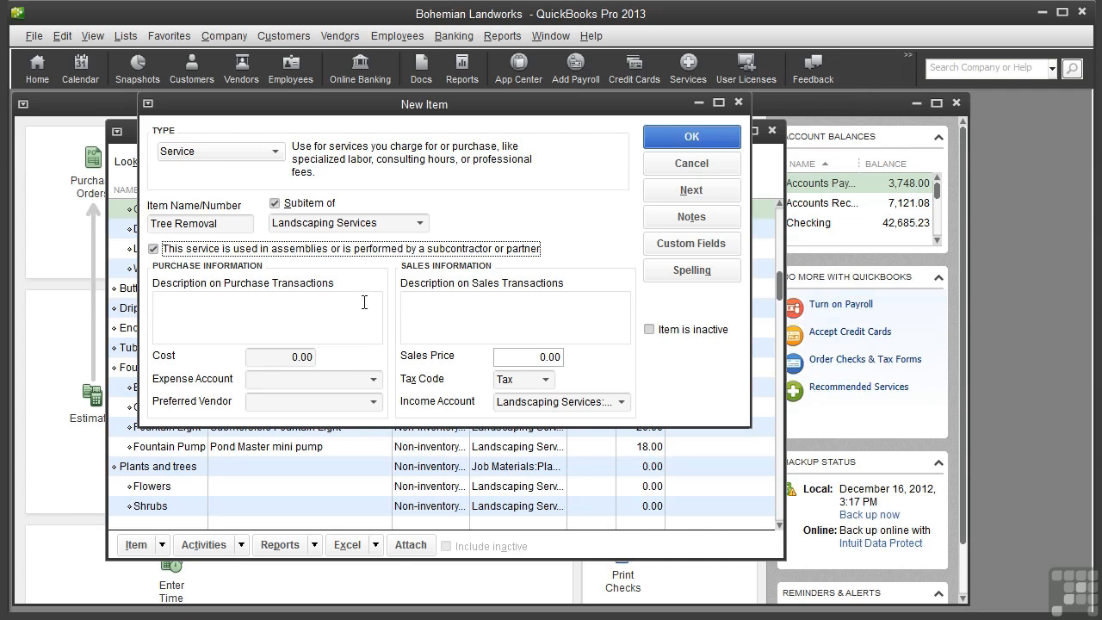
mouse_move(432, 311)
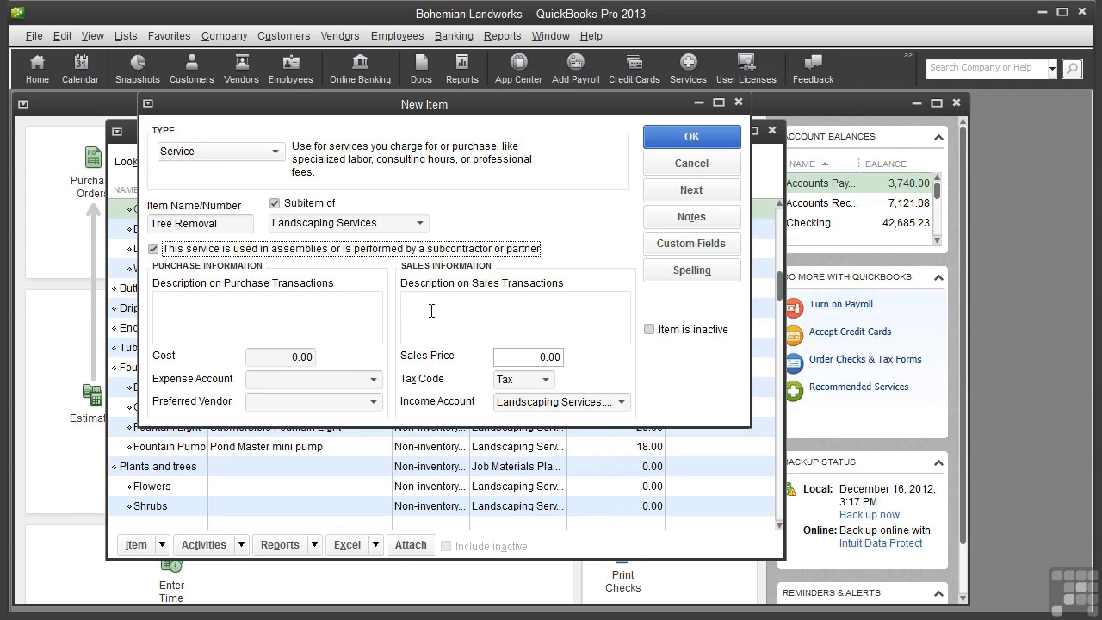
mouse_move(362, 300)
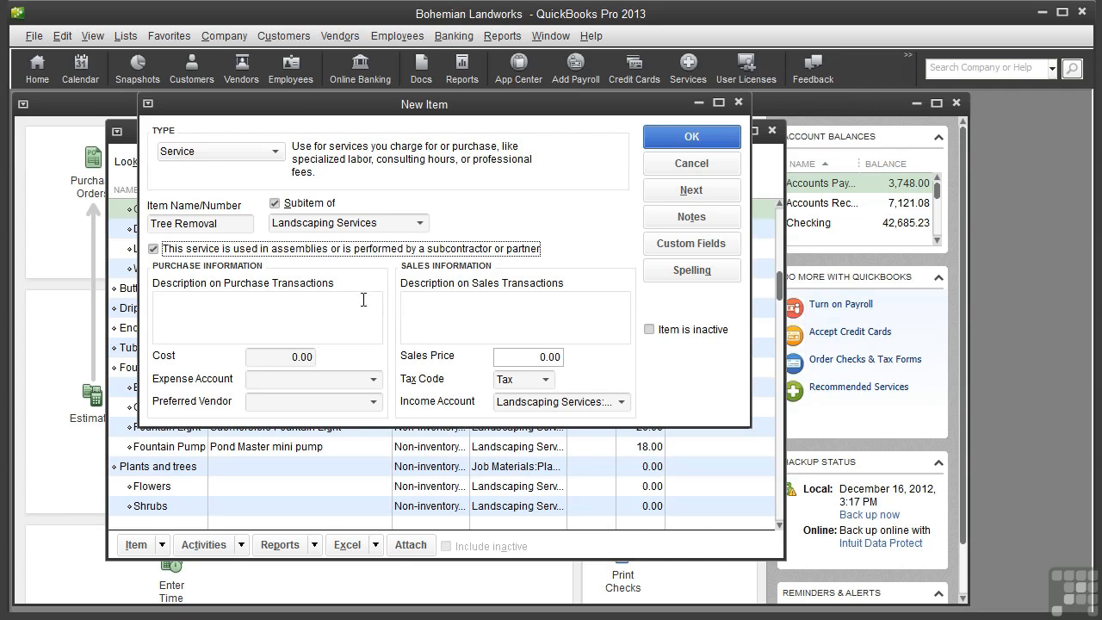
click(267, 309)
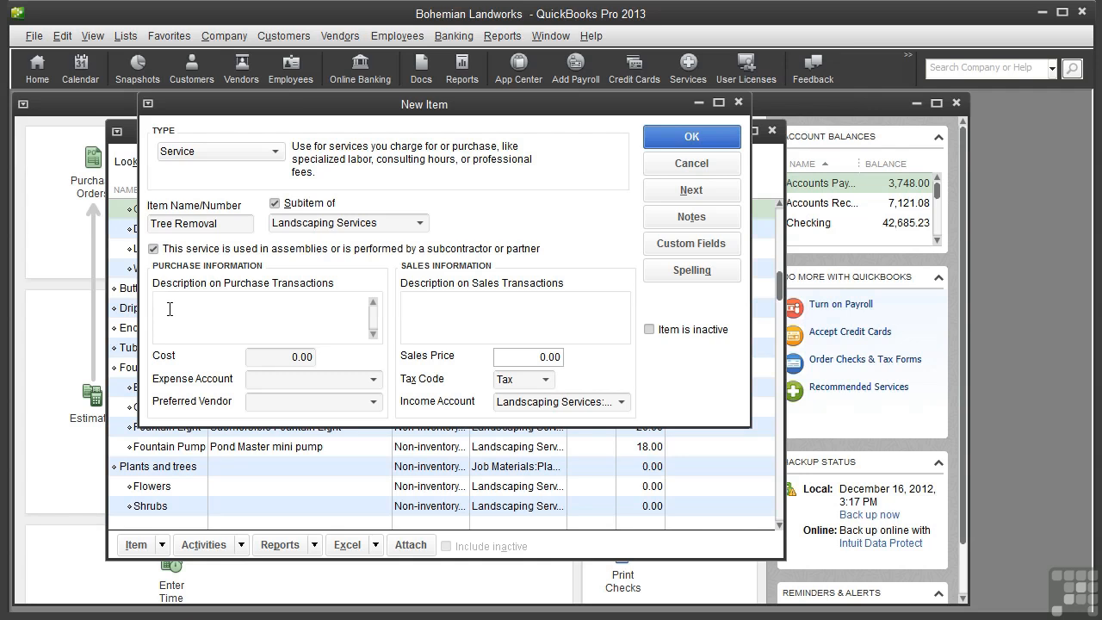
text(Tree removal and dispo)
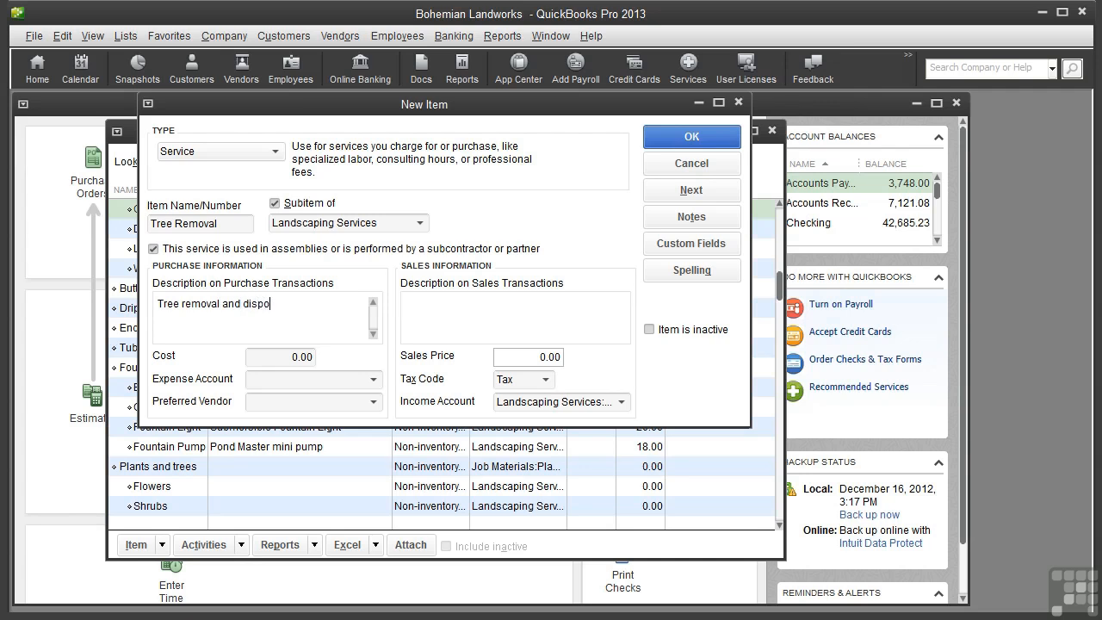
text(sal)
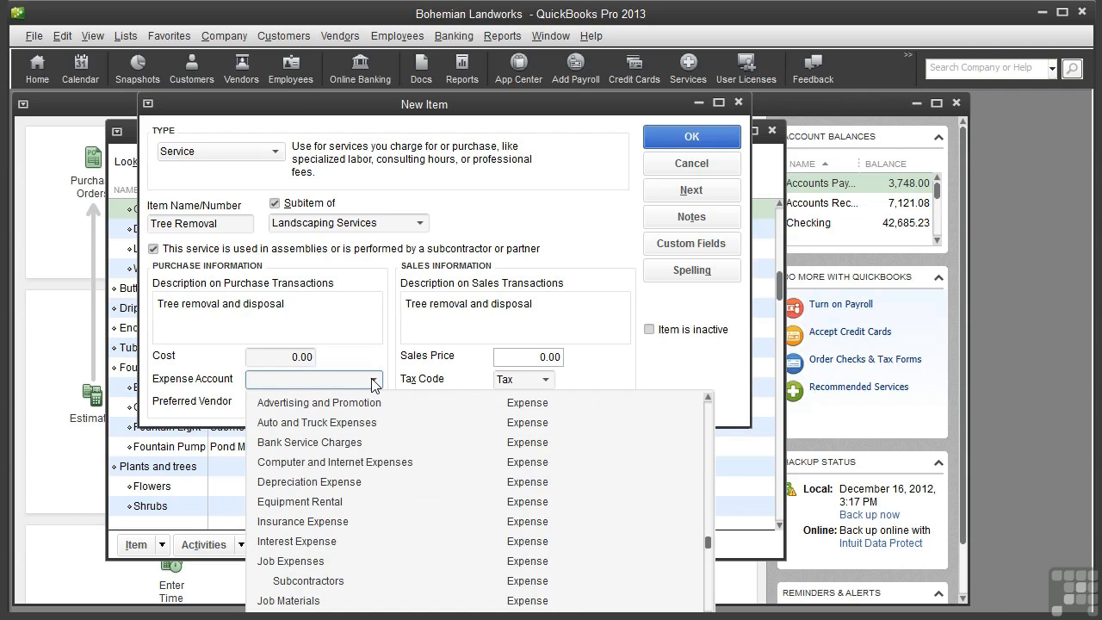
click(308, 581)
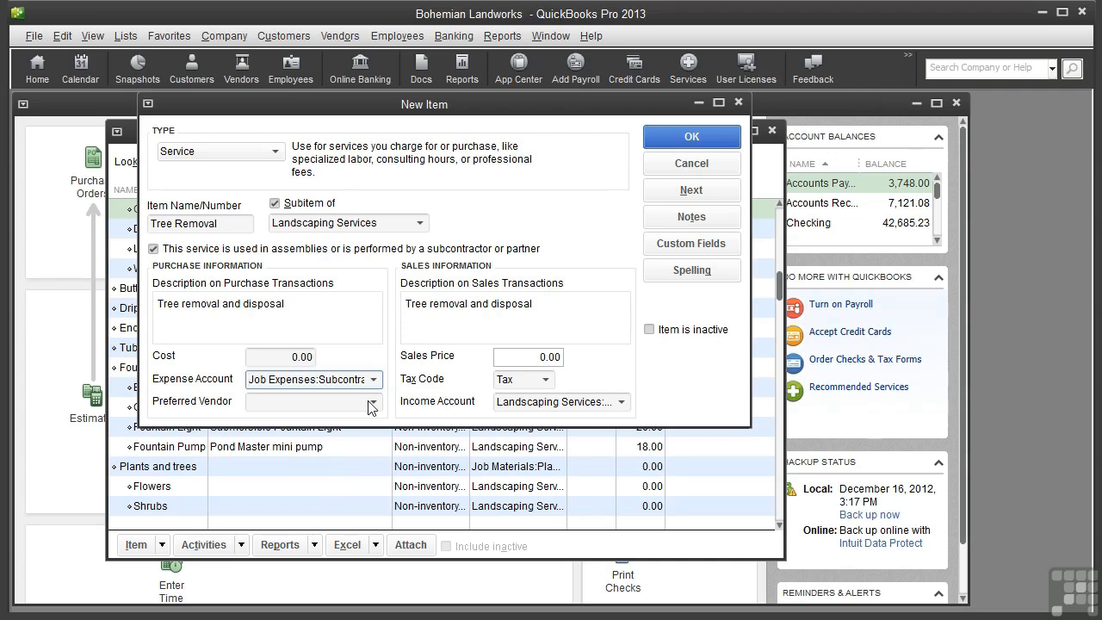
text(Tree Wise Men)
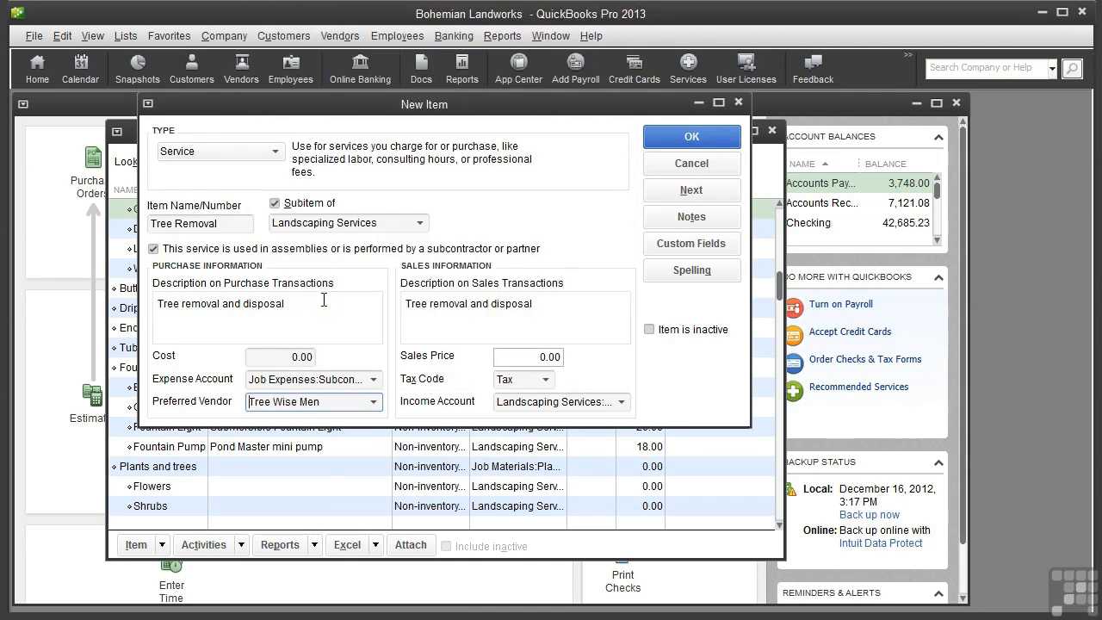
mouse_move(328, 312)
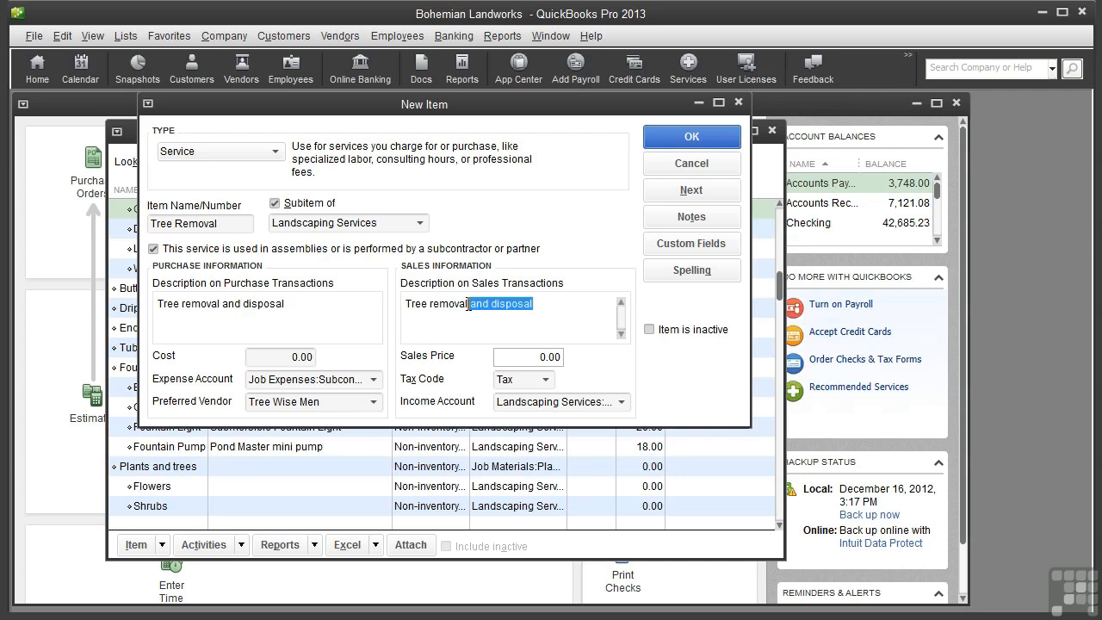
Shorten the sales description to 'Tree removal', set tax code Non, and save Tree Removal
key(Delete)
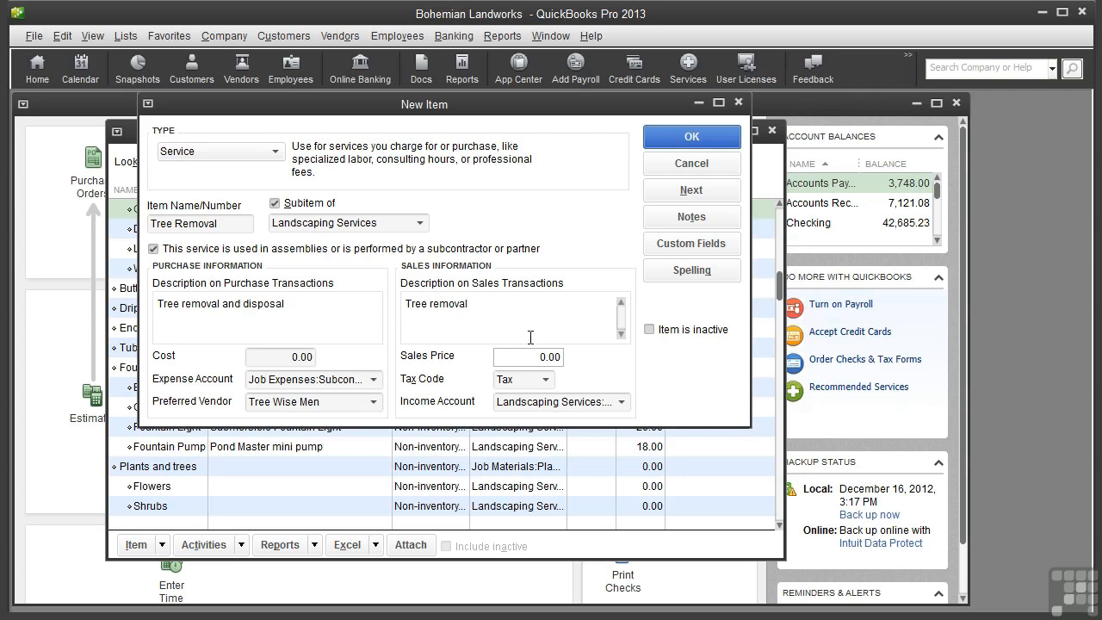
click(469, 303)
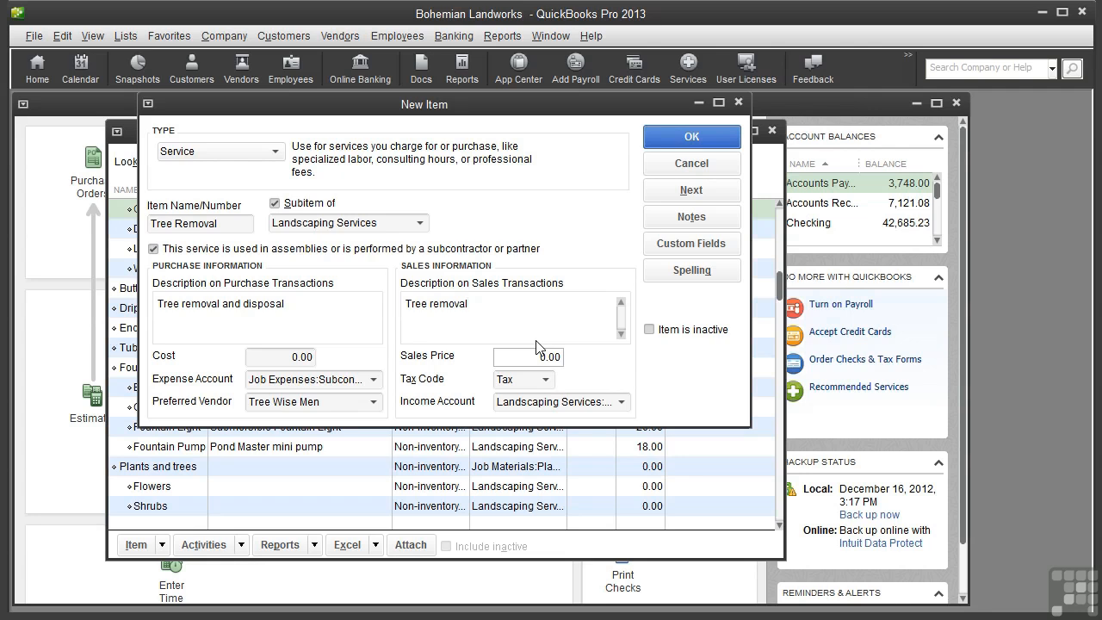
click(548, 379)
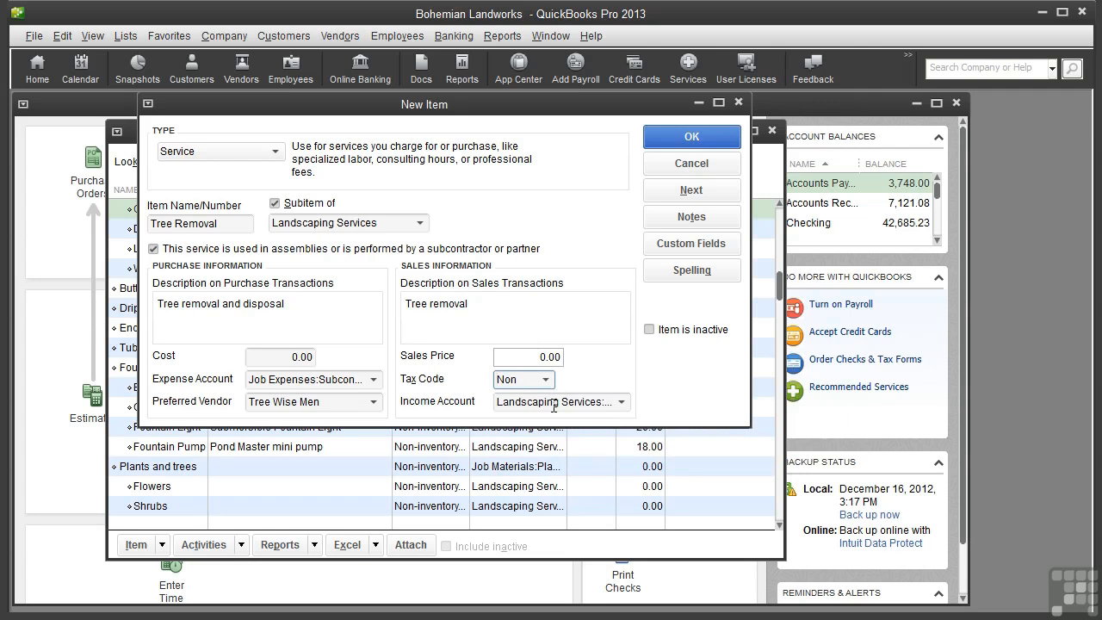
click(619, 402)
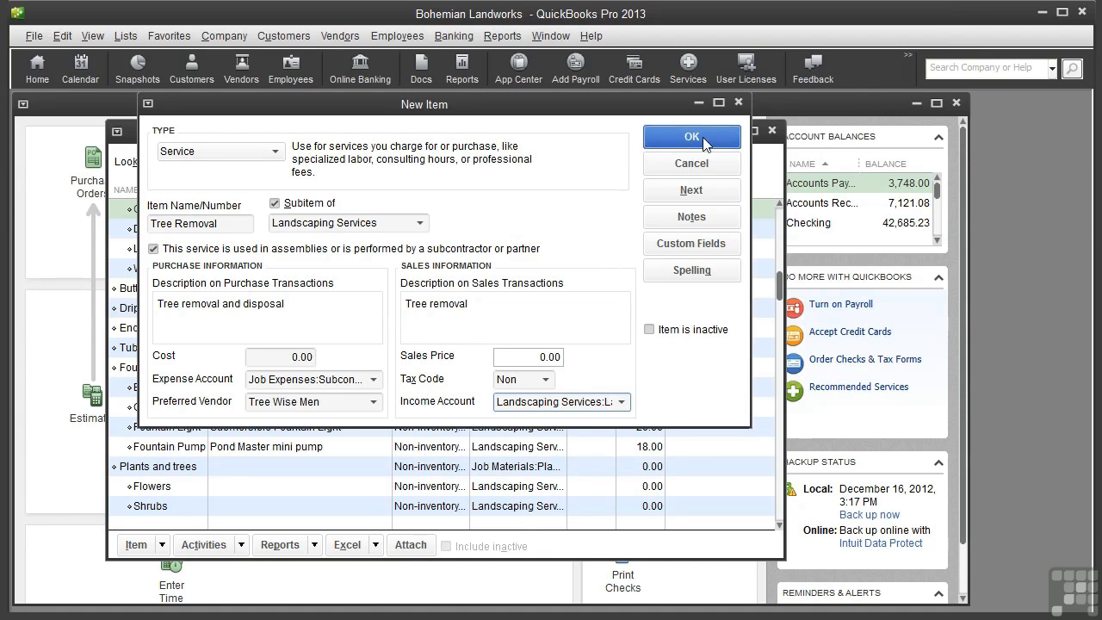
click(691, 136)
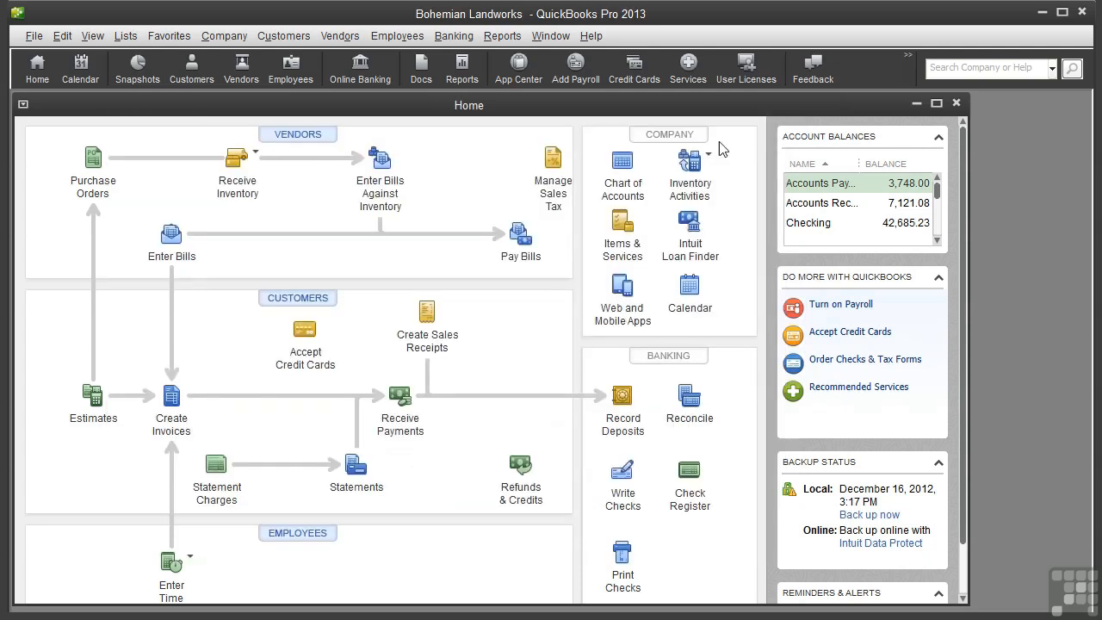
mouse_move(93, 167)
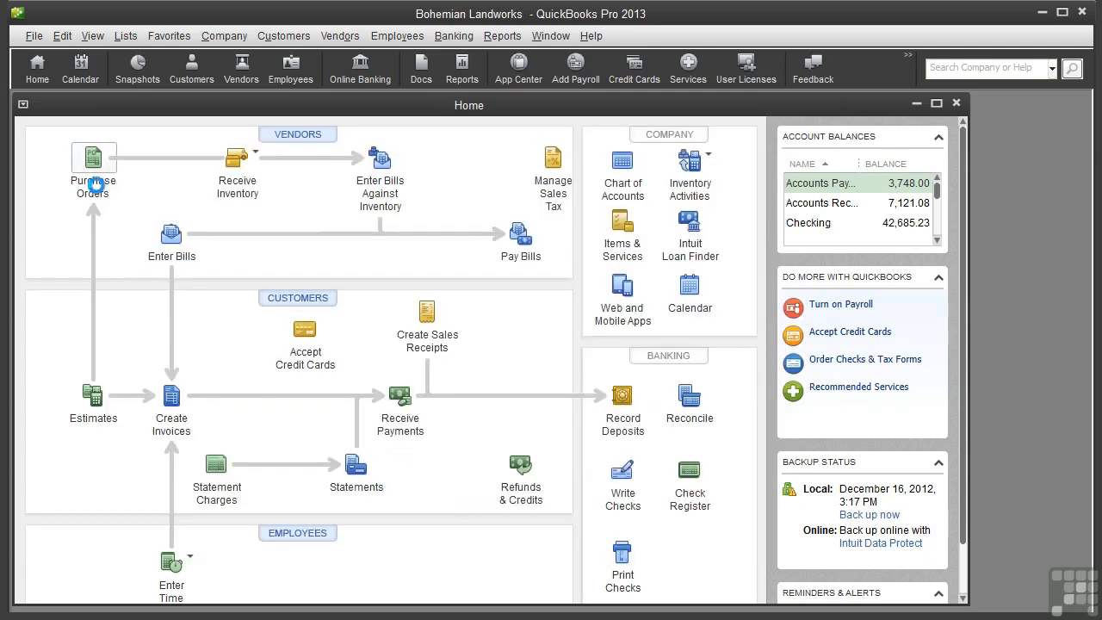
Start a blank purchase order, P.O. number 5, from the Home page
click(93, 156)
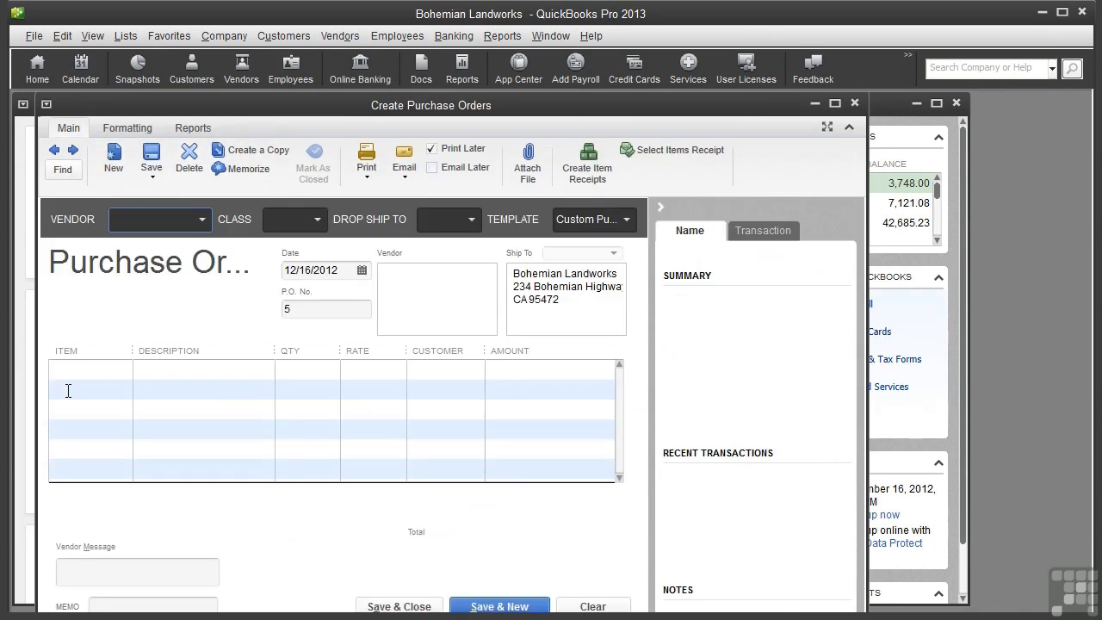
mouse_move(124, 374)
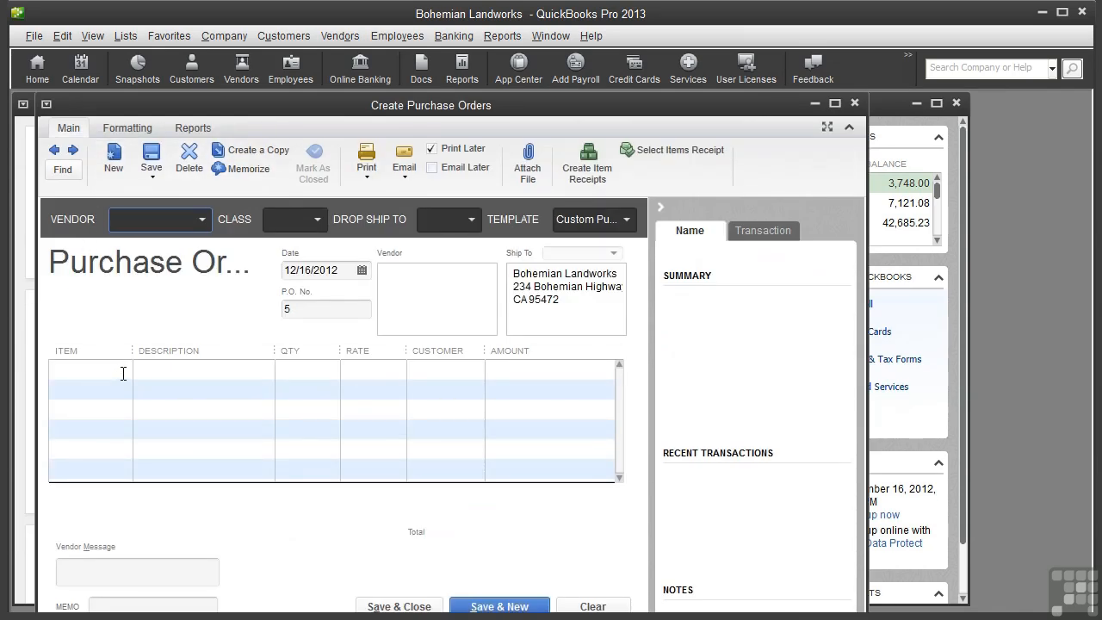
Add Tree Removal (Tree Wise Men, 'Tree removal and disposal') to a test purchase order, discard it unrecorded, and start an invoice
click(97, 368)
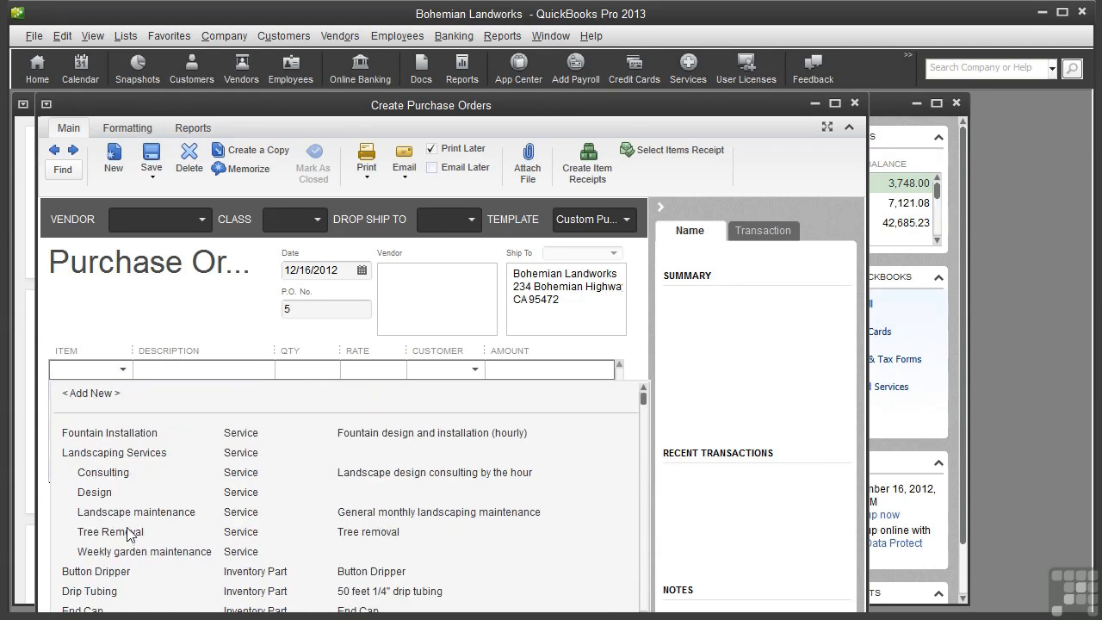
click(109, 532)
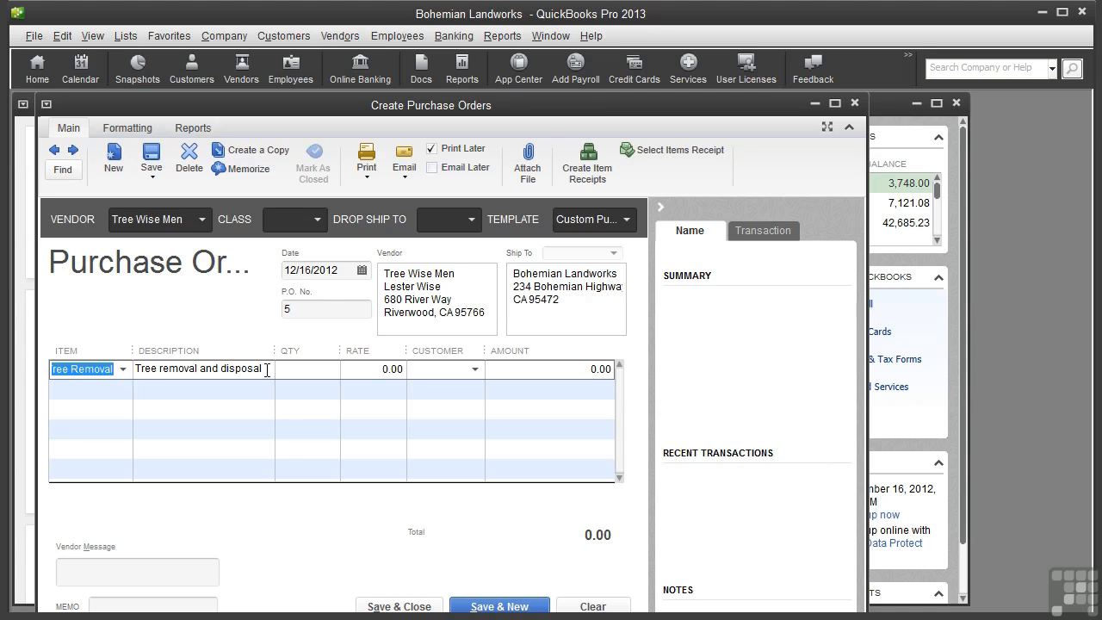
mouse_move(335, 376)
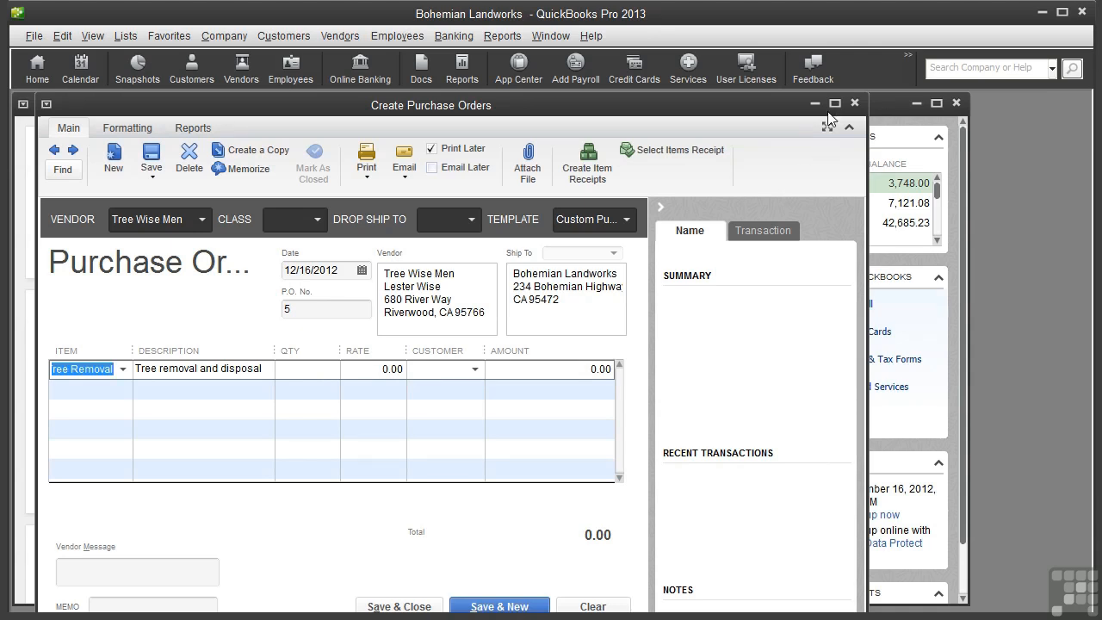
click(855, 102)
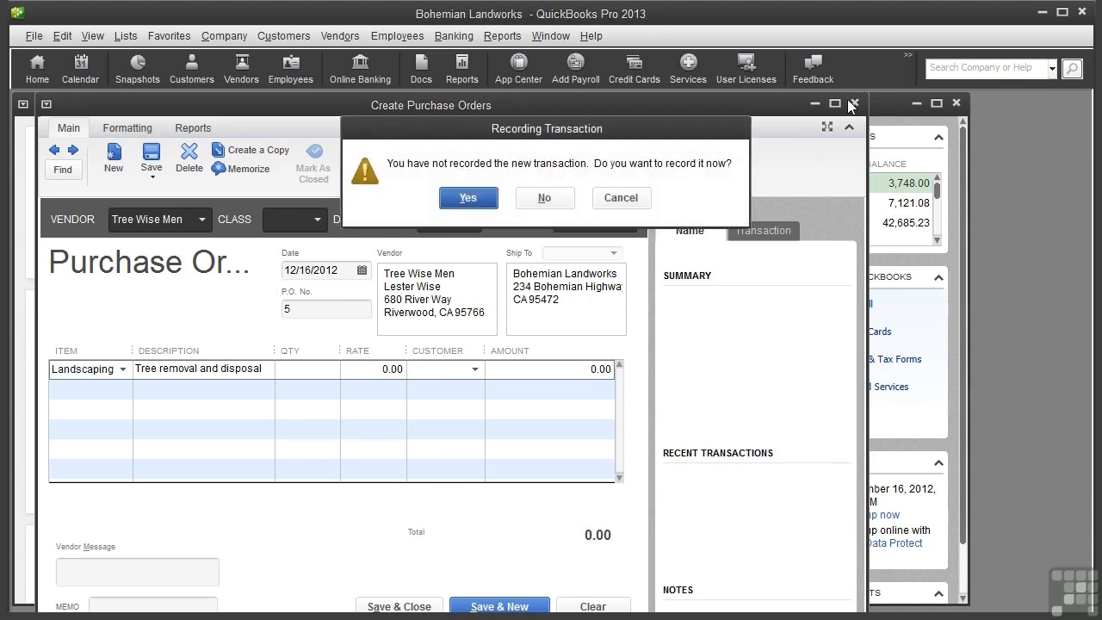
click(544, 197)
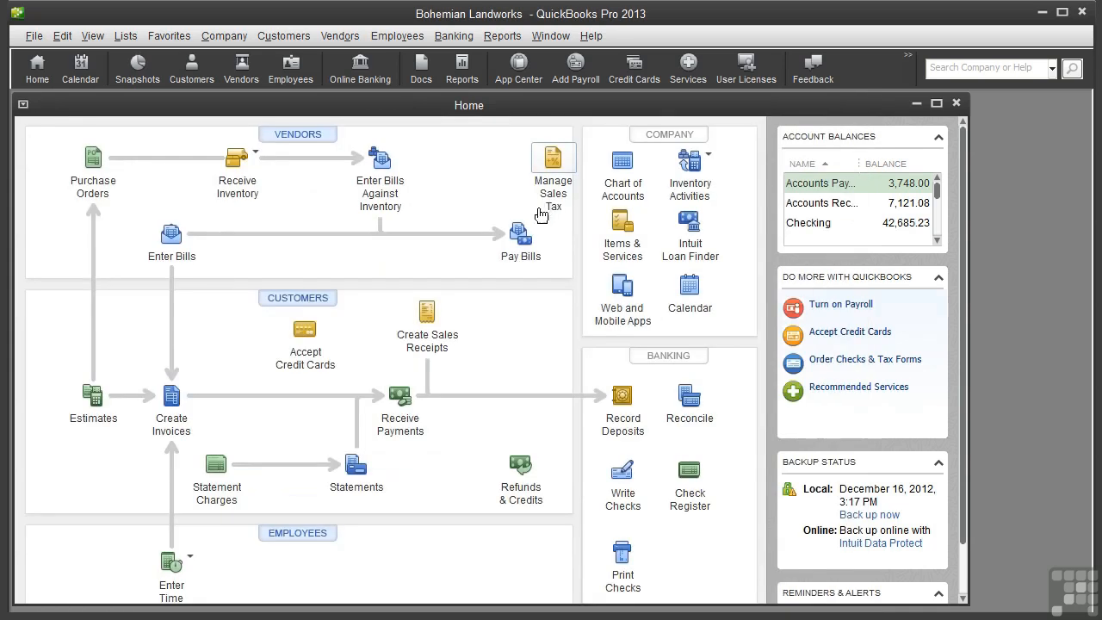
click(171, 405)
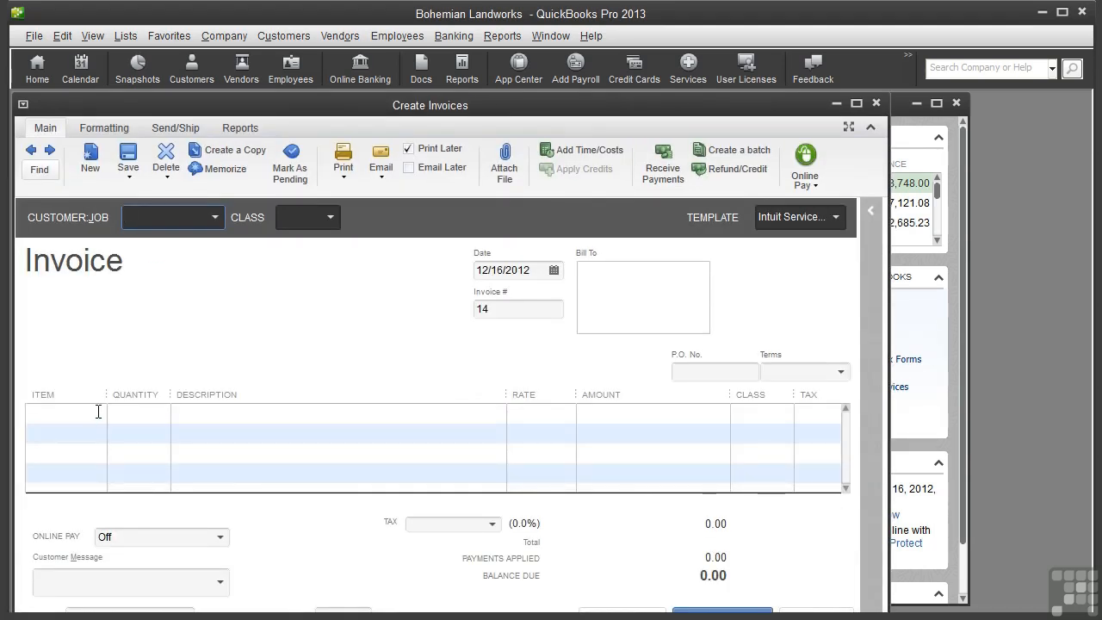
Add Tree Removal ('Tree removal', tax Non) to the test invoice, then discard it unrecorded
click(95, 413)
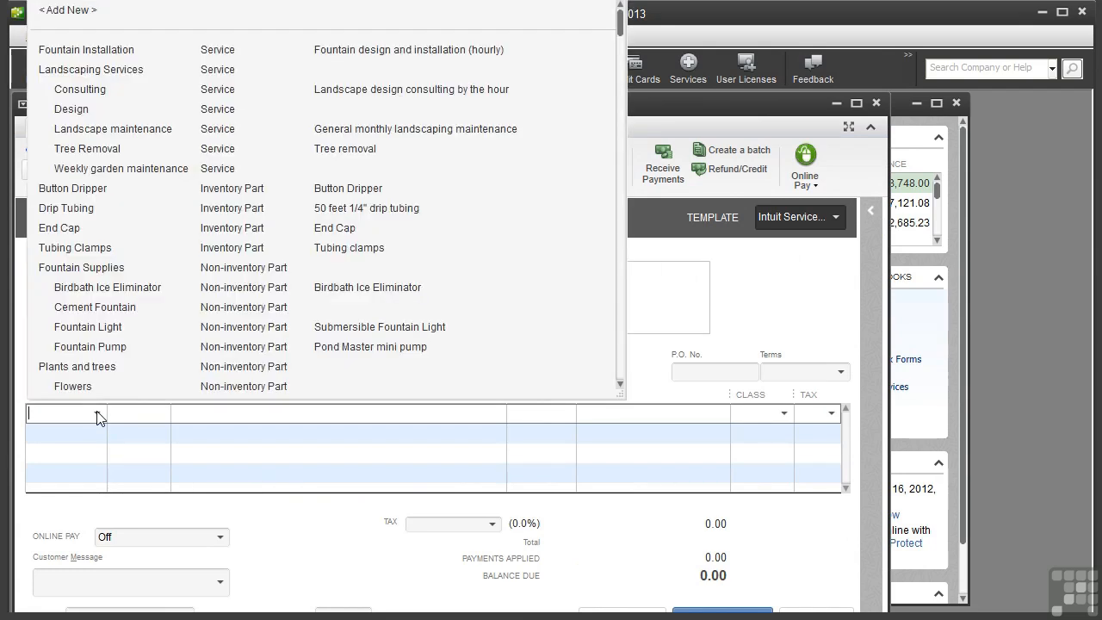
click(87, 148)
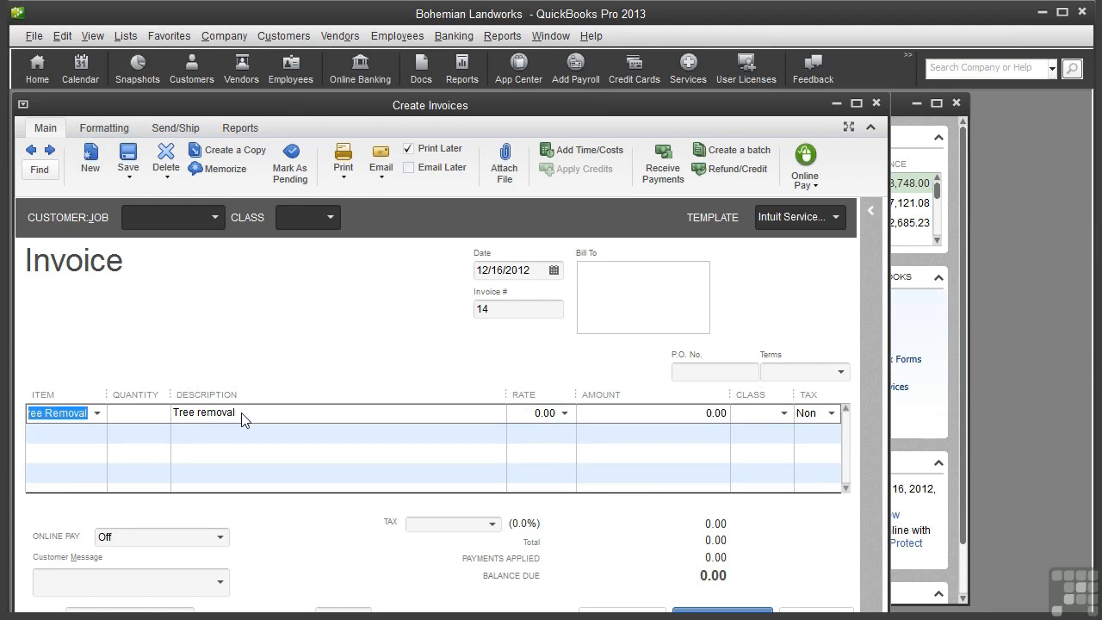
mouse_move(318, 422)
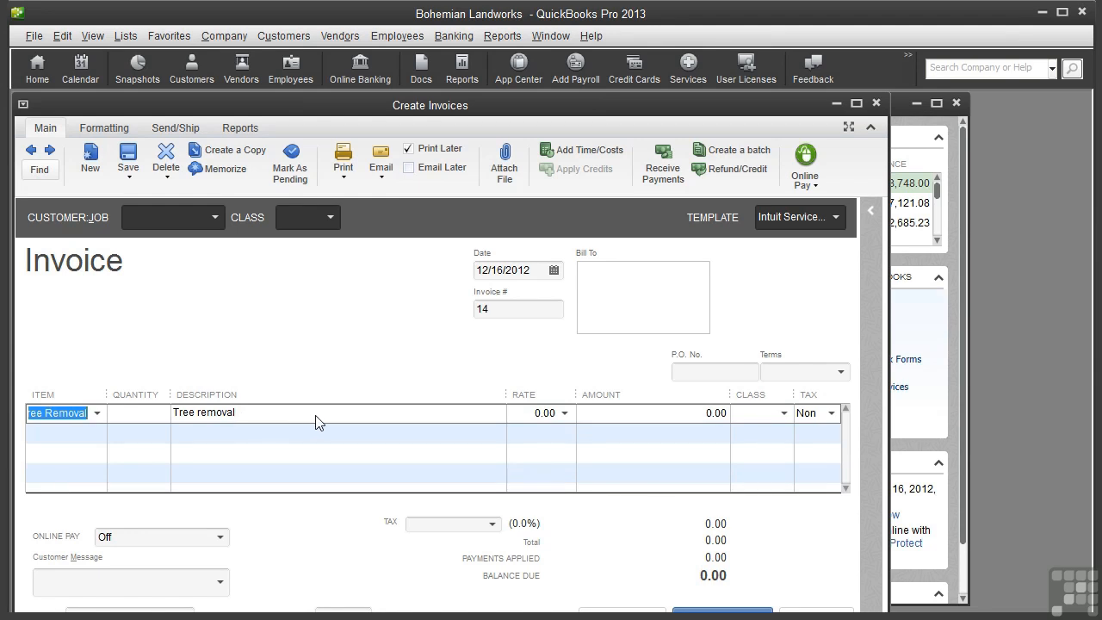
mouse_move(250, 416)
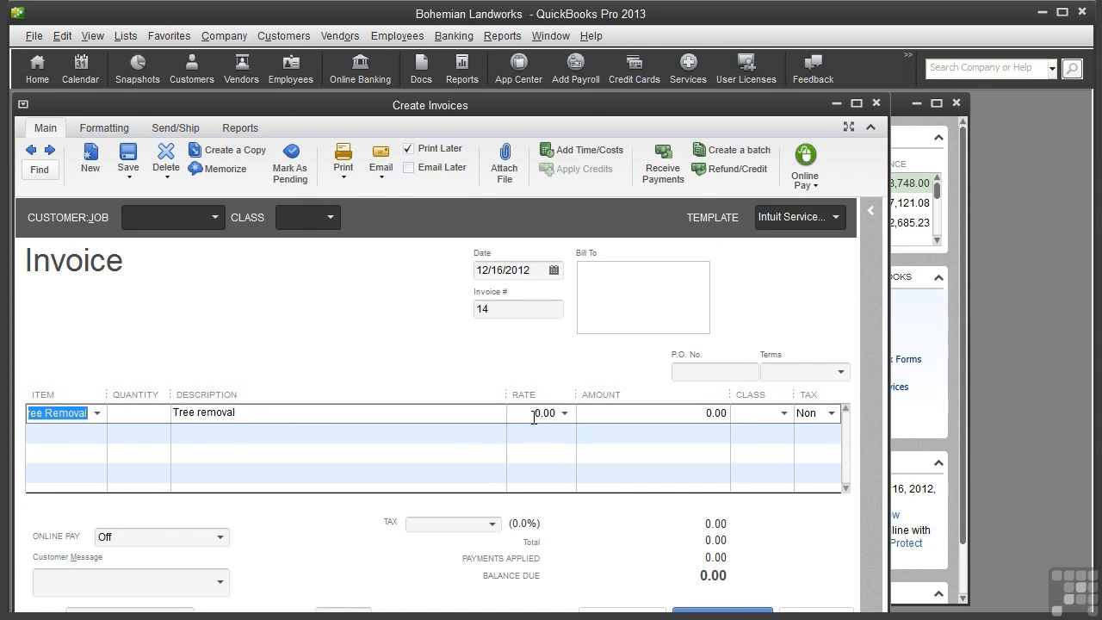
mouse_move(264, 348)
text(Landscaping)
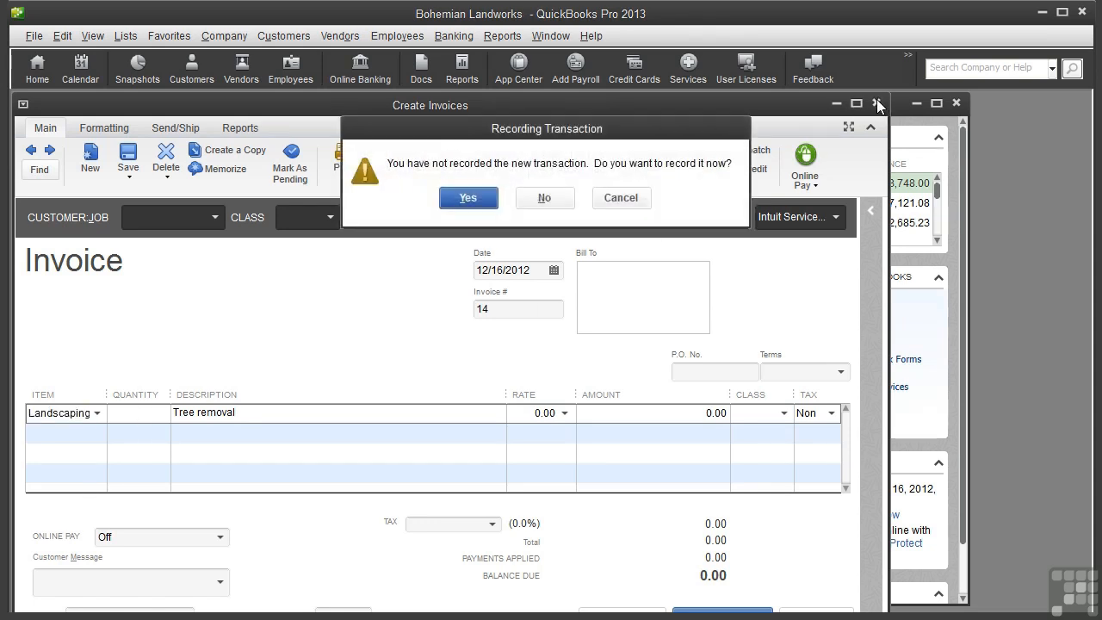
click(544, 197)
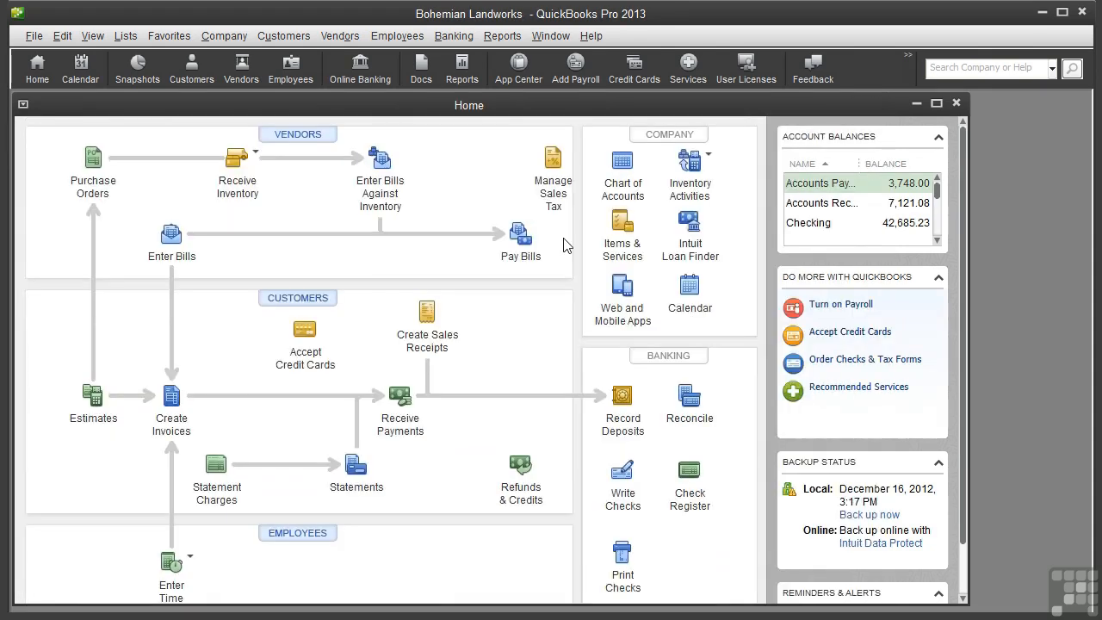